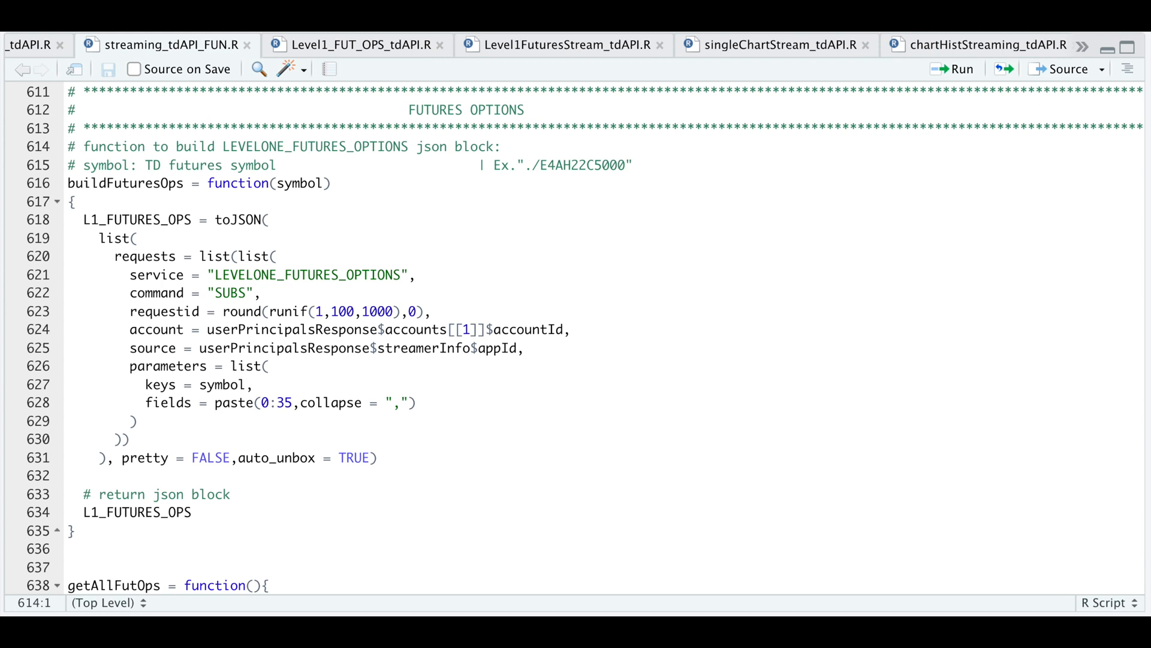
Step: Scroll the script to the getAllFutOps function and its bid, ask and lastPrice column renames
left_click(67, 146)
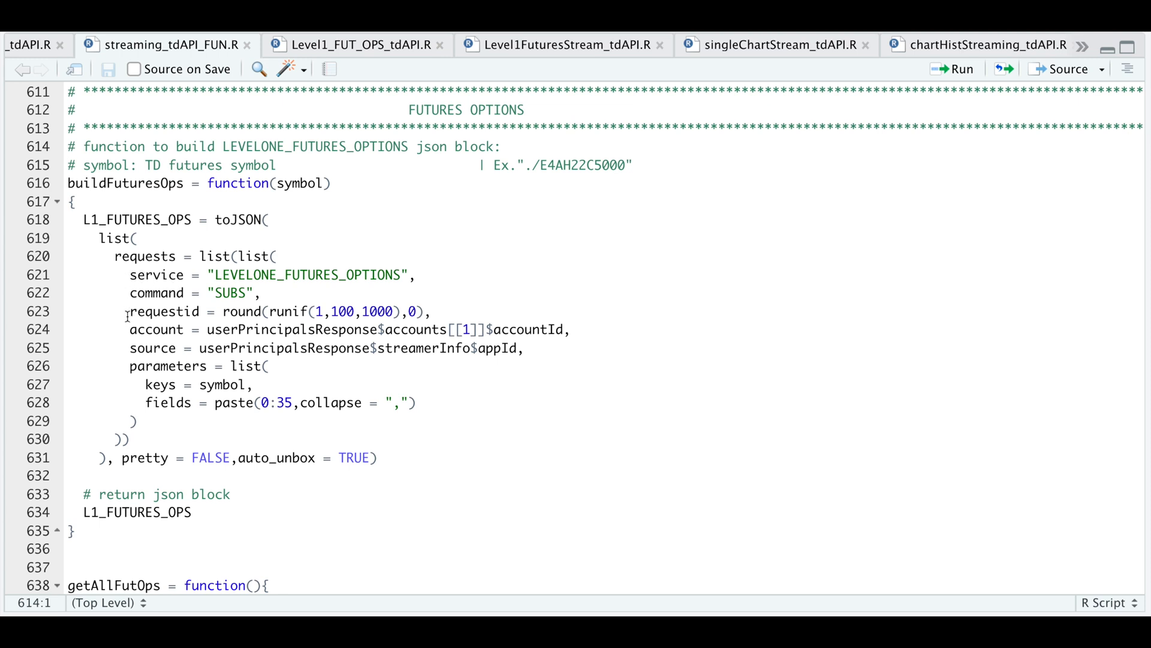
mouse_move(141, 384)
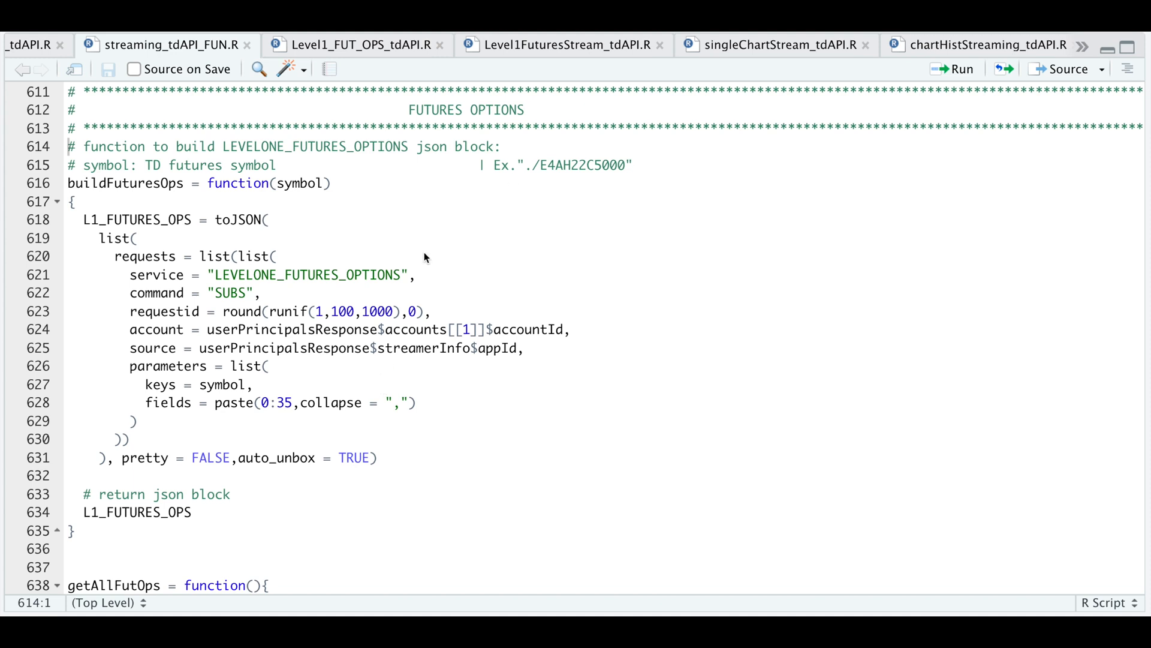
mouse_move(538, 181)
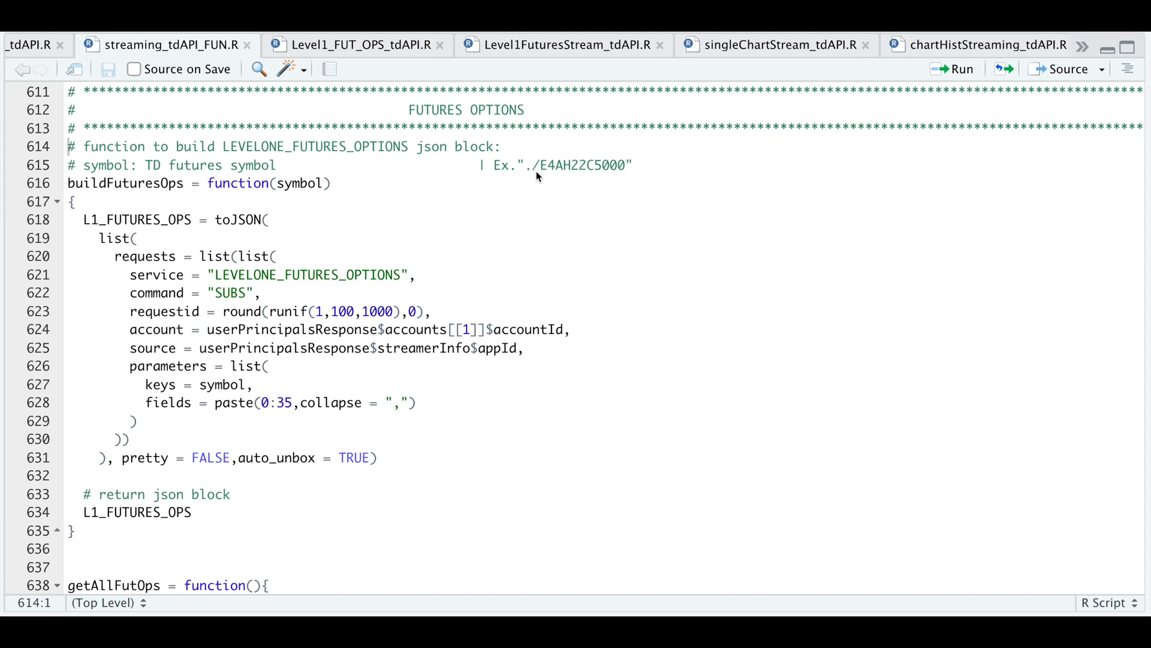
mouse_move(593, 175)
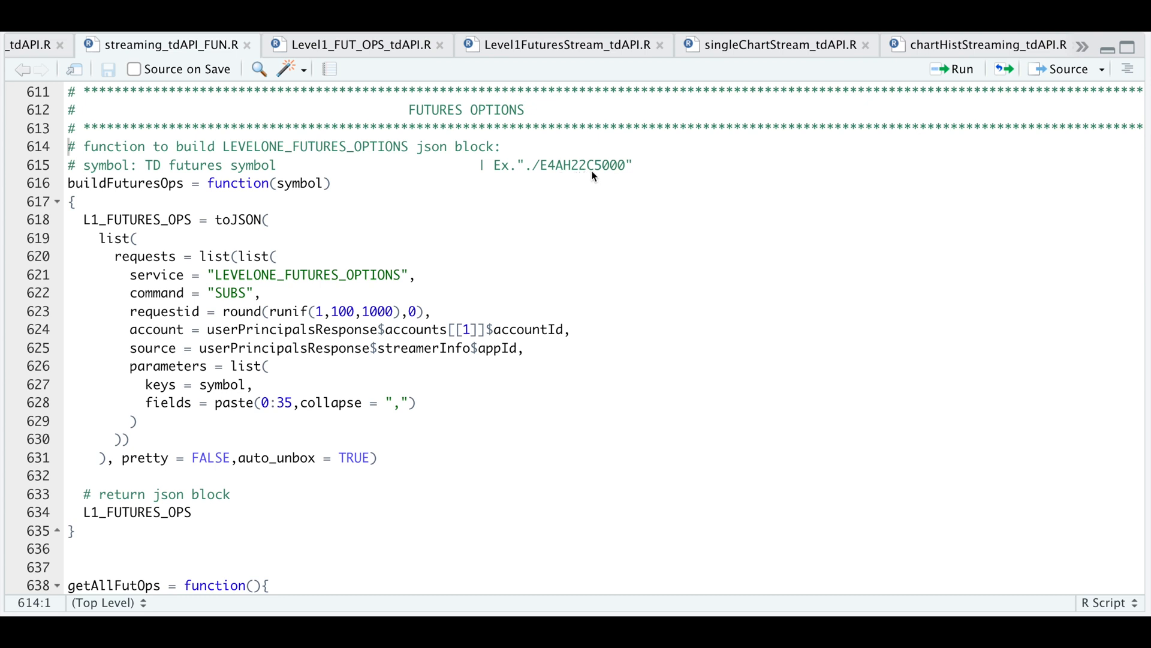
mouse_move(554, 175)
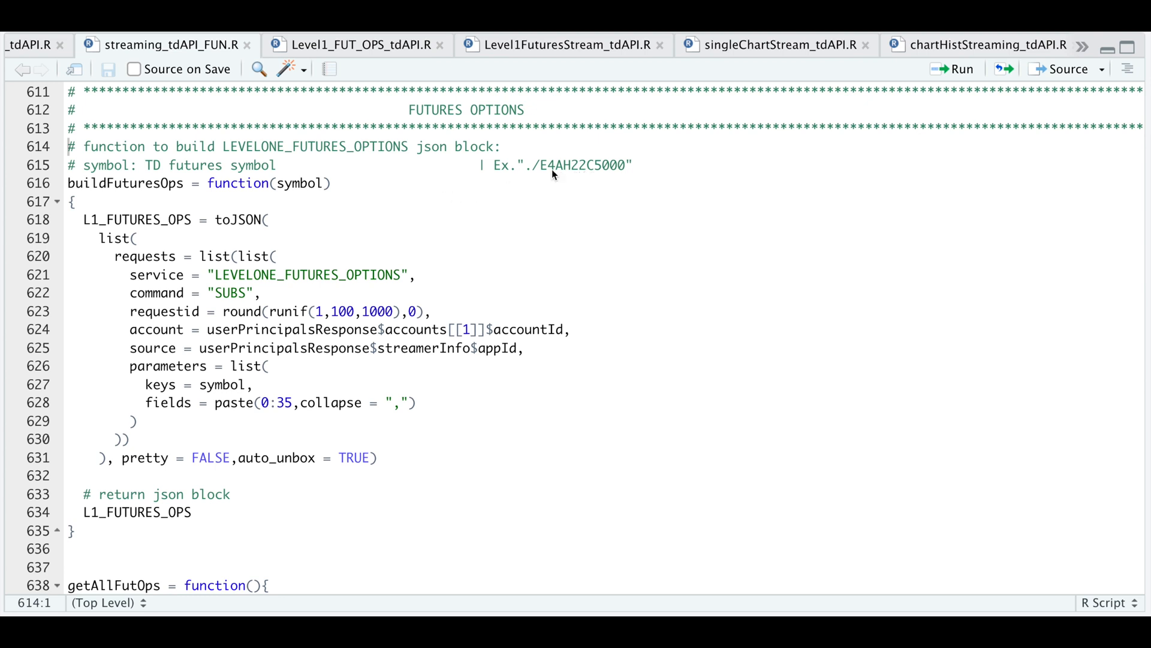
mouse_move(308, 201)
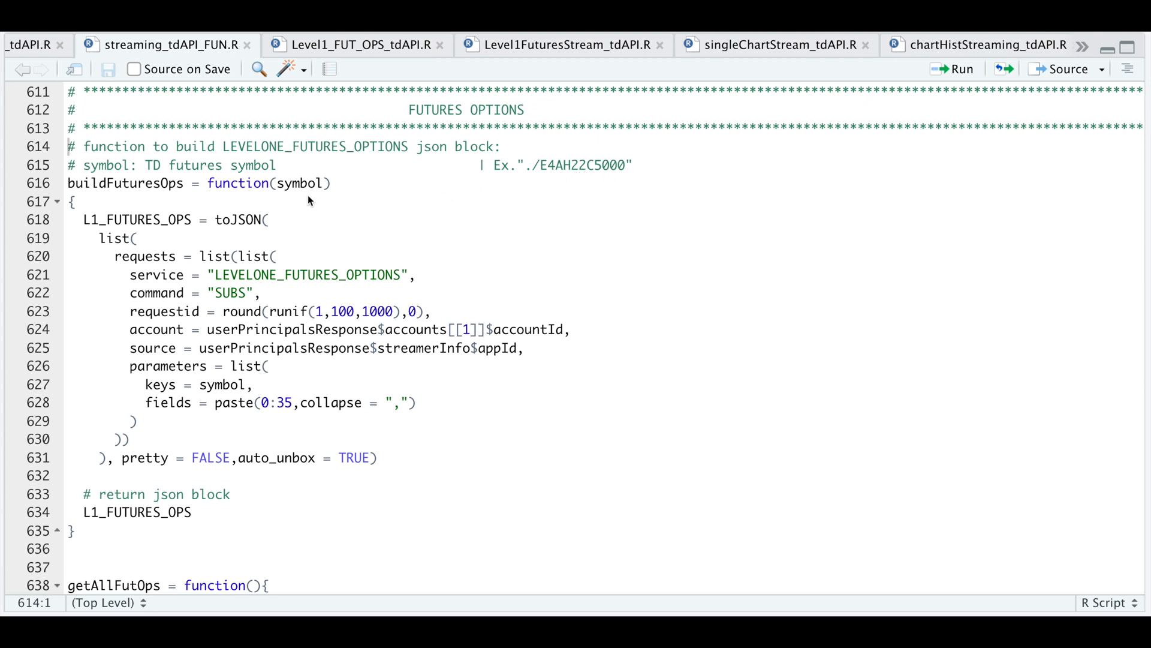
mouse_move(273, 420)
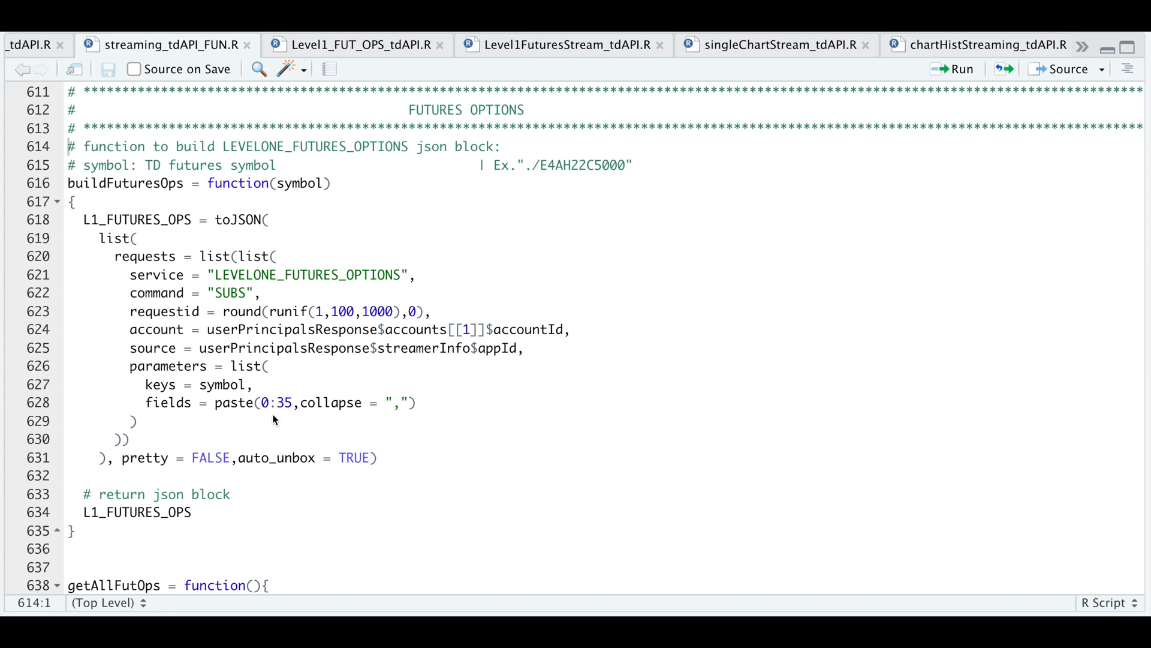
scroll("down", 3)
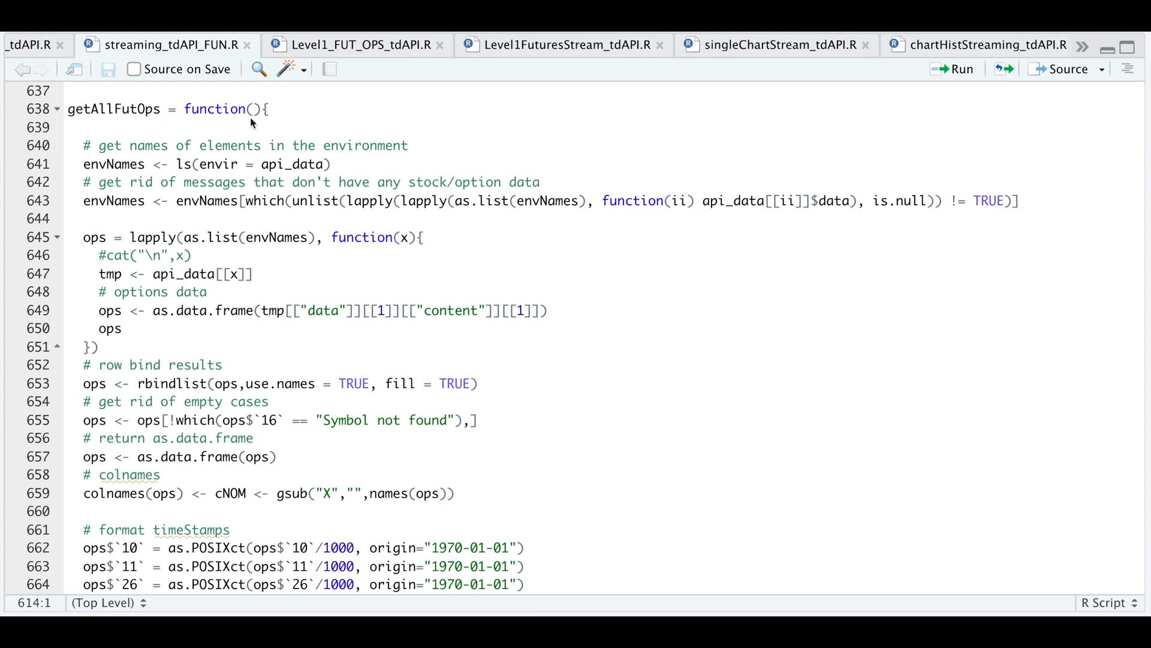
mouse_move(101, 174)
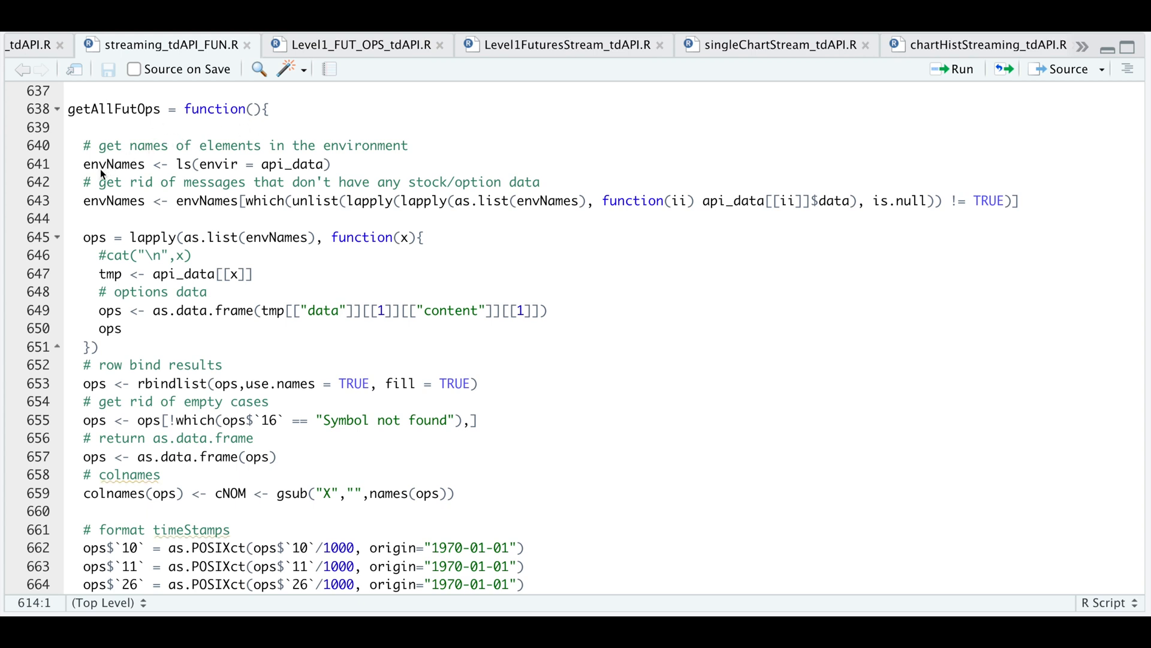
mouse_move(307, 180)
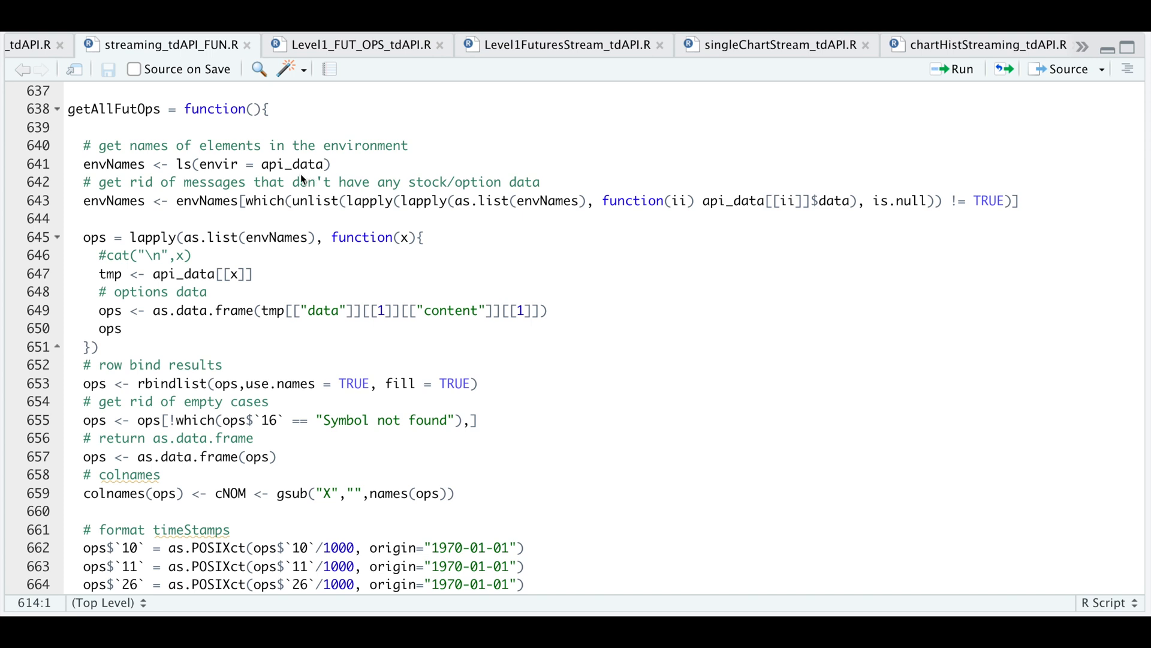
mouse_move(580, 223)
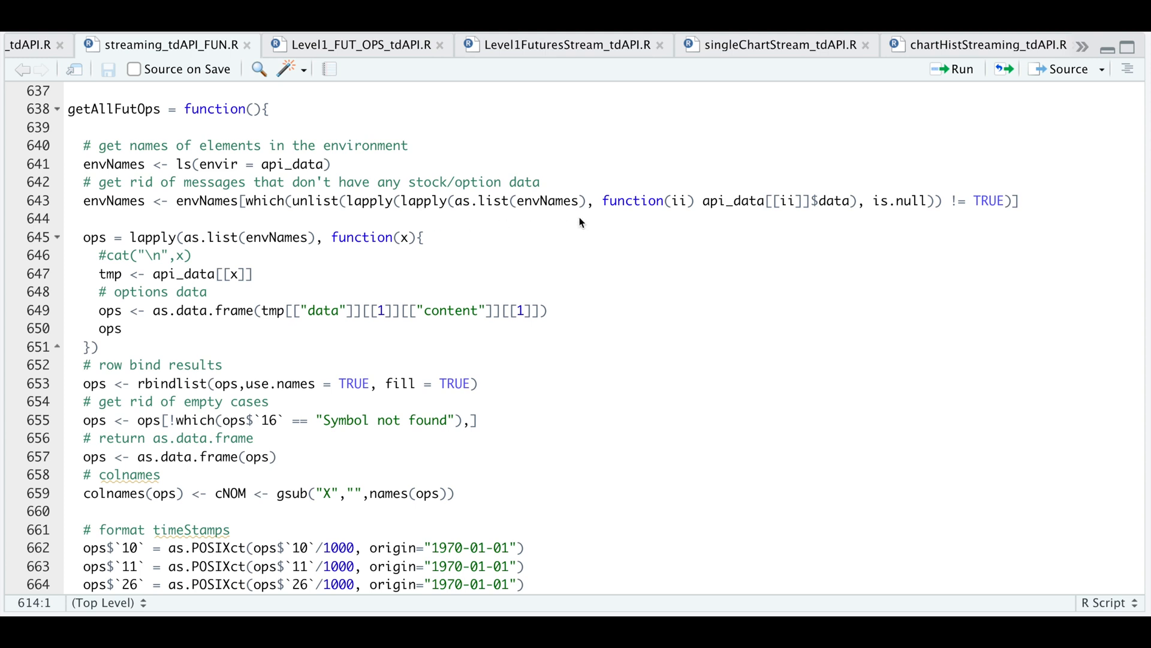
mouse_move(740, 218)
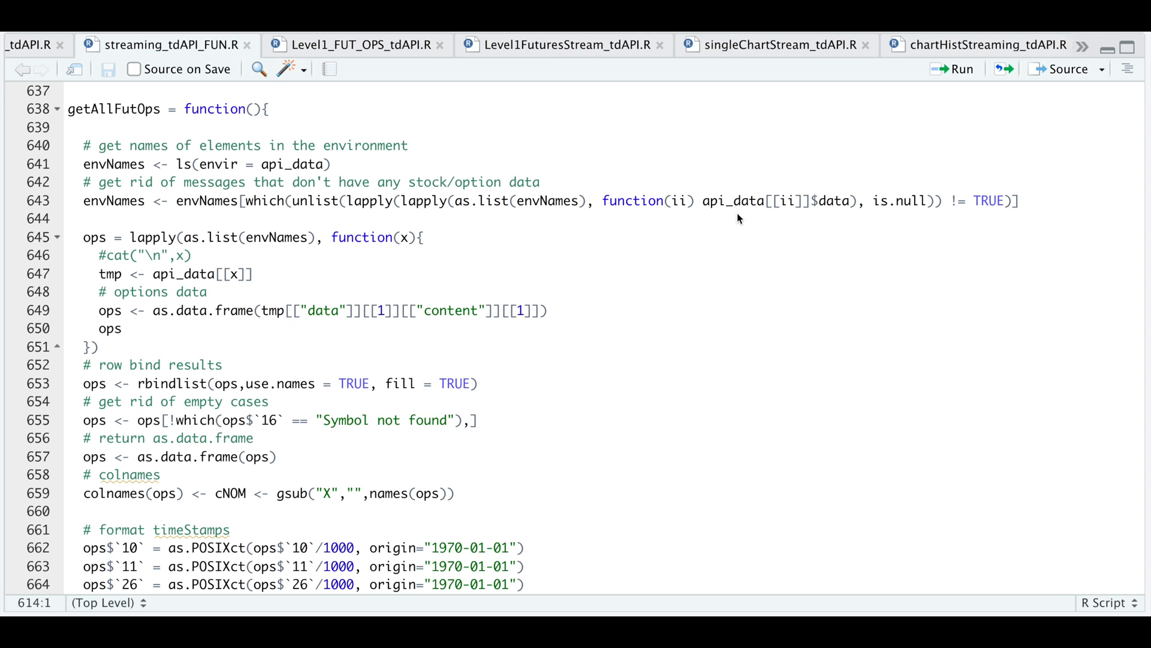
mouse_move(236, 219)
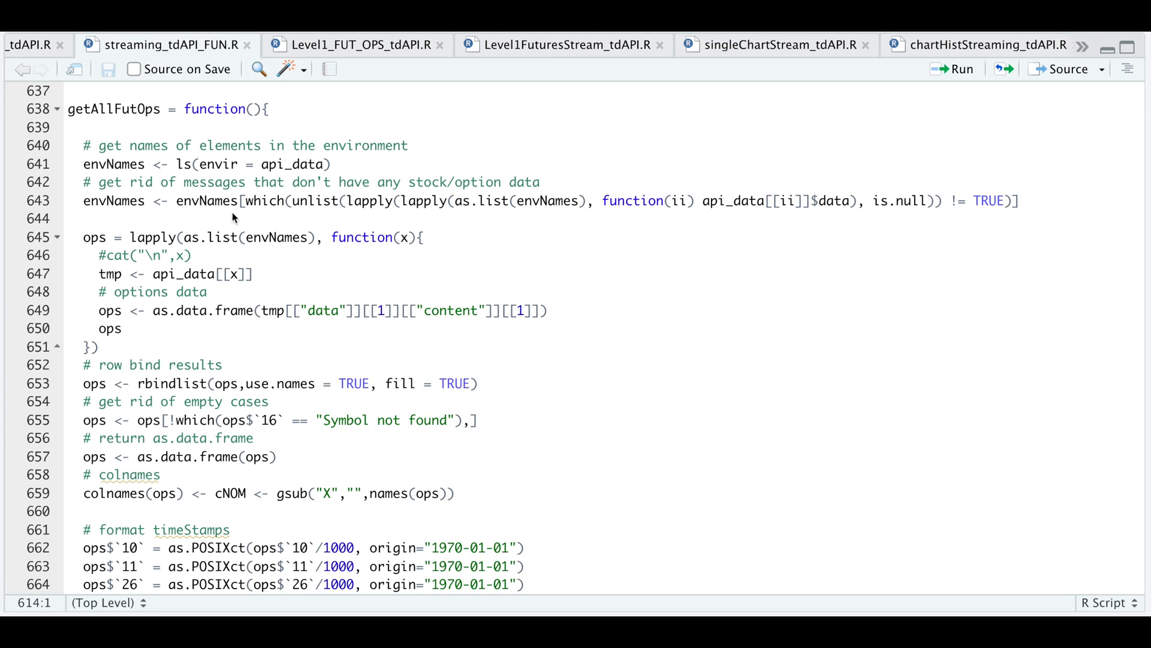
mouse_move(374, 253)
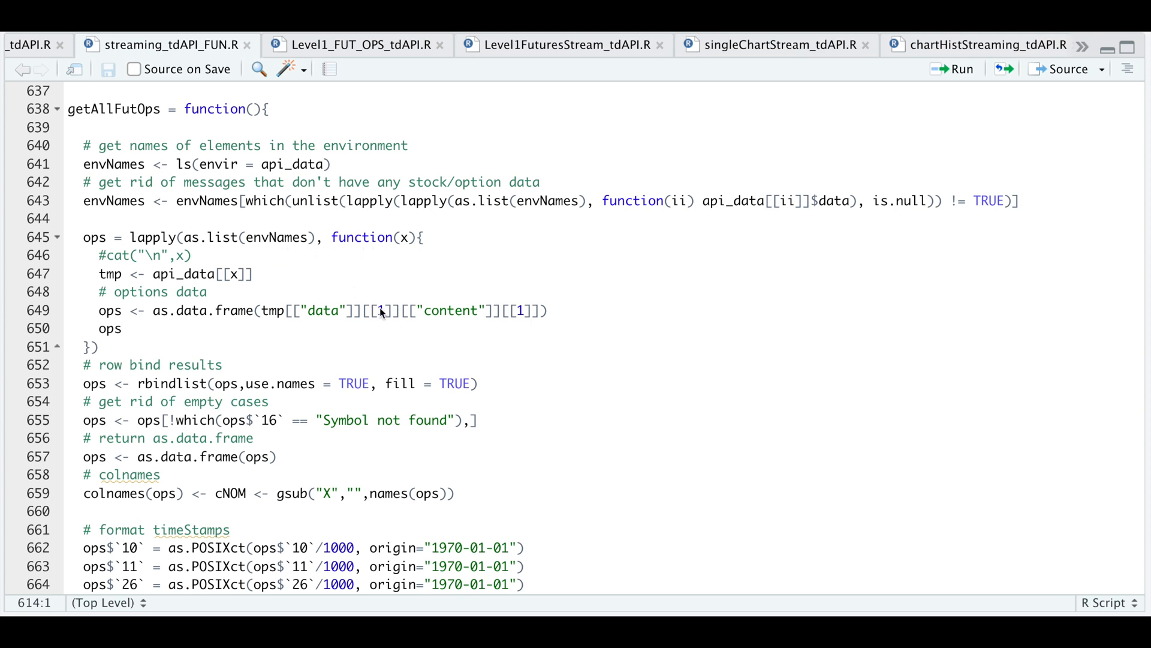
mouse_move(249, 326)
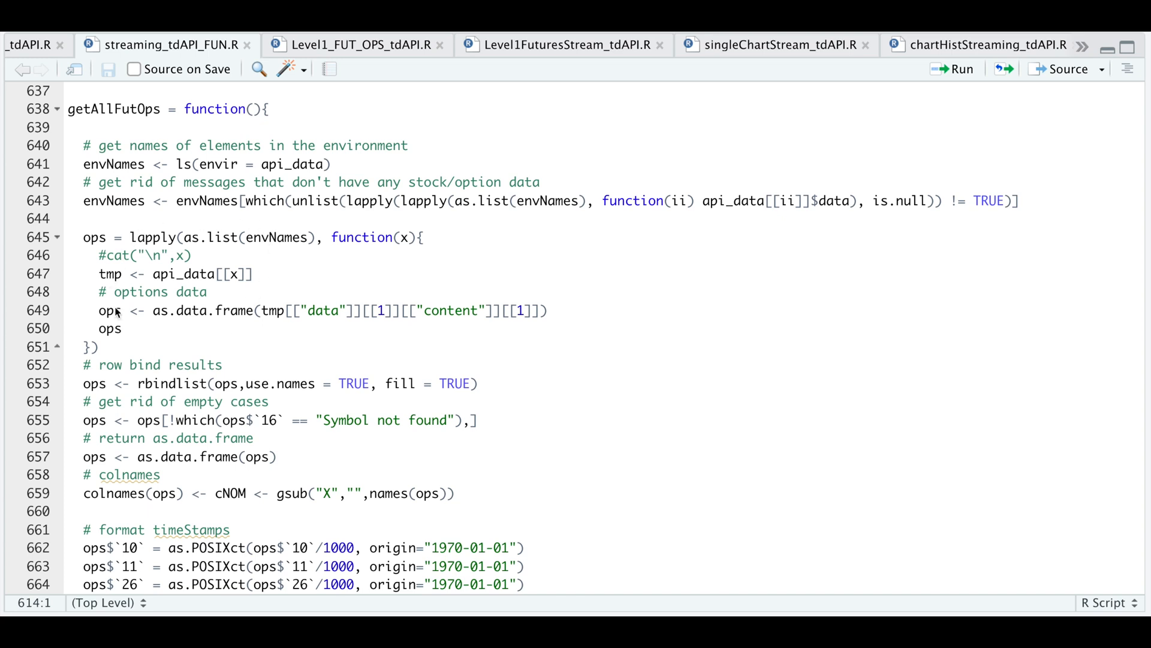
mouse_move(234, 397)
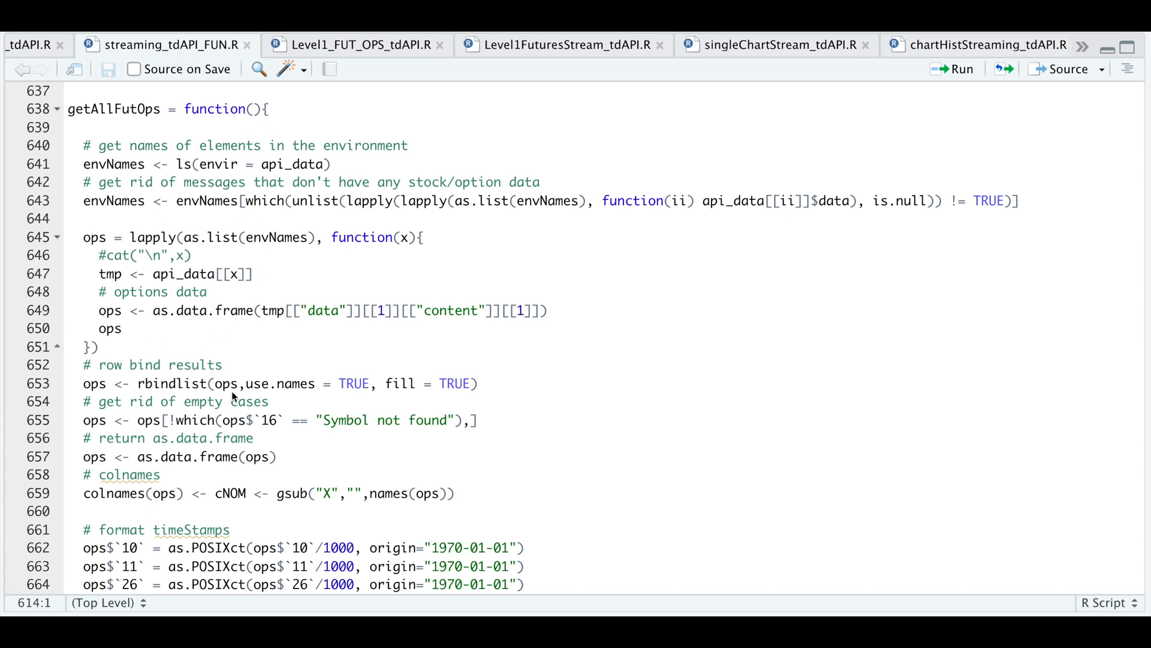
mouse_move(167, 387)
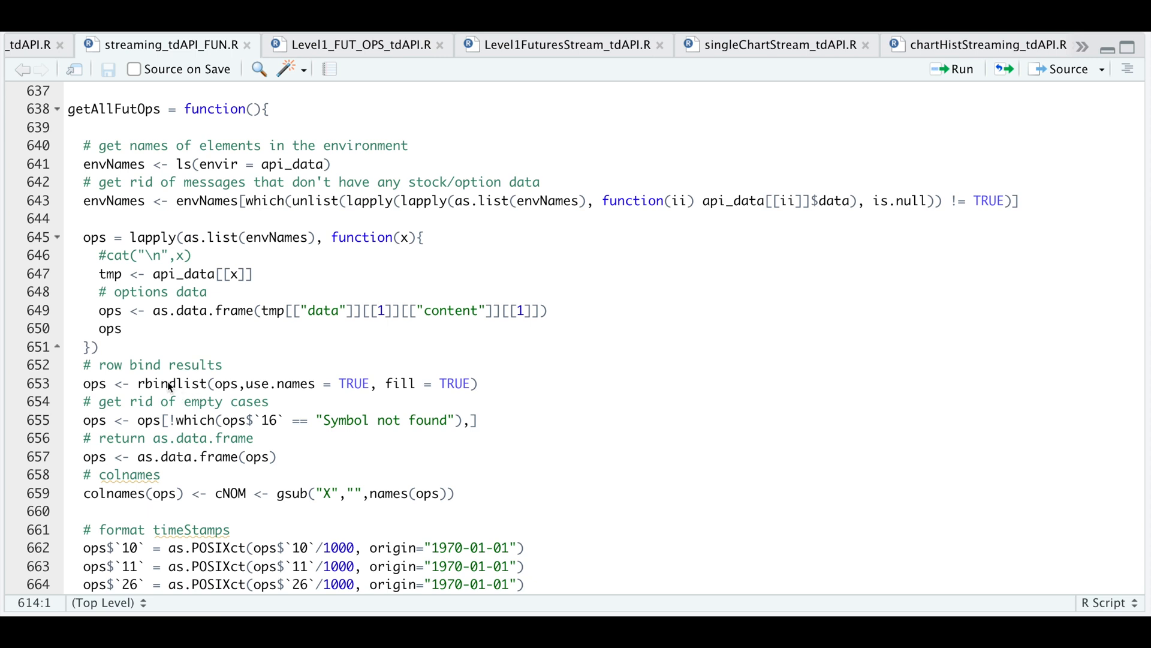
mouse_move(254, 413)
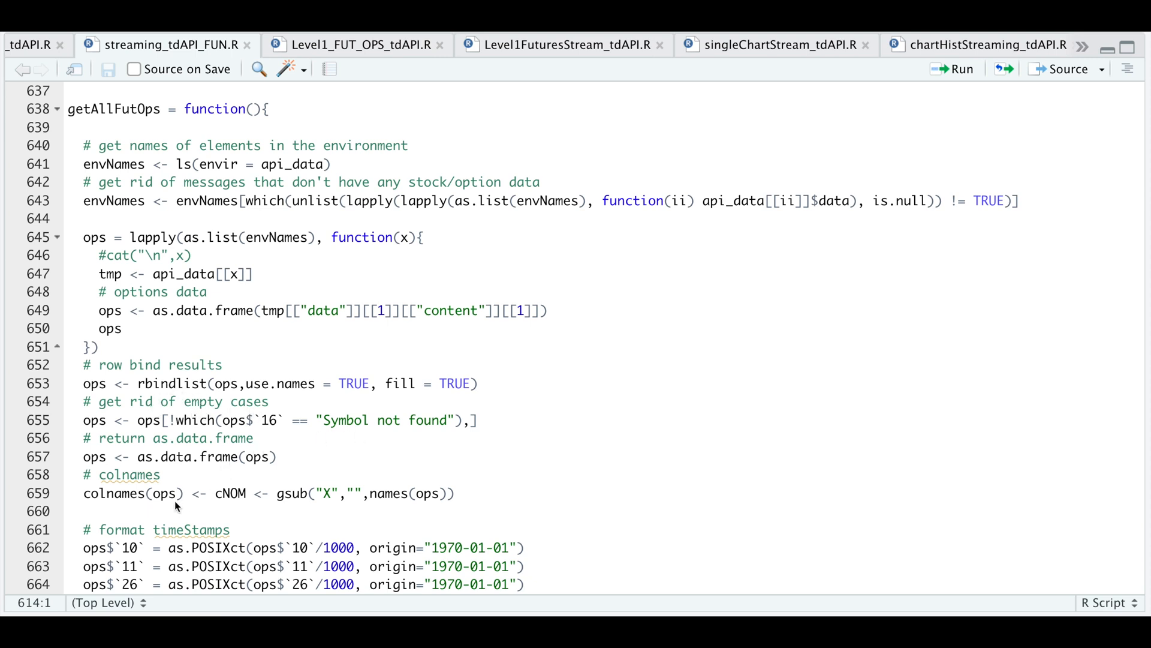
scroll("down", 3)
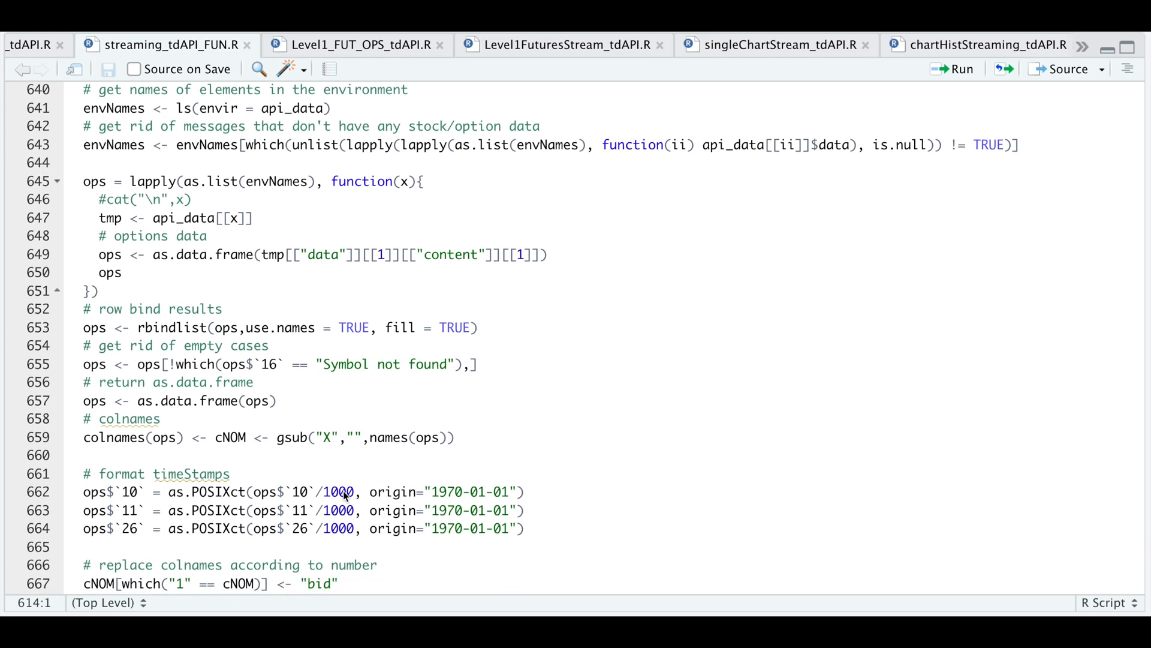
scroll("down", 3)
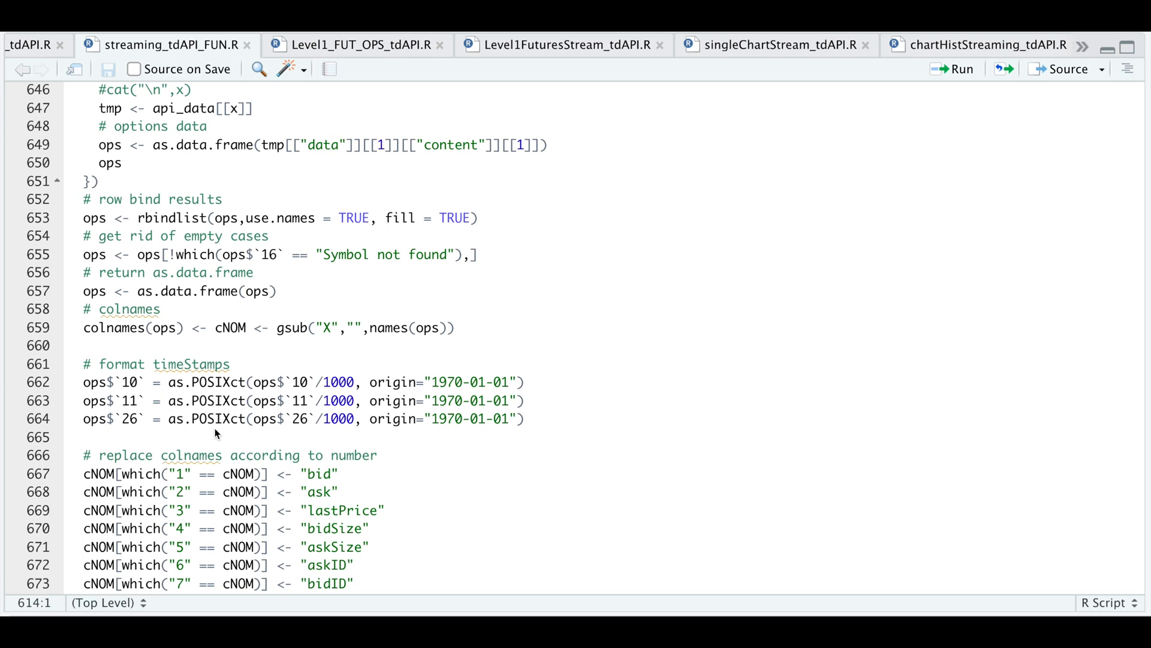
scroll("down", 3)
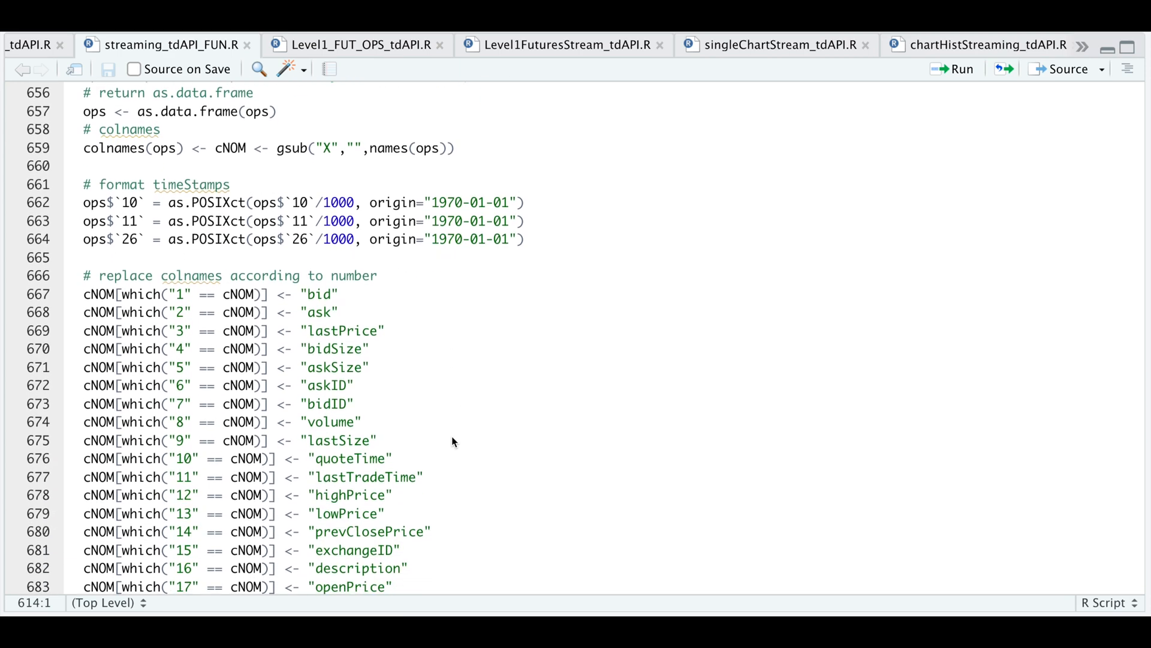
Step: Scroll past the end of getAllFutOps and switch to the Level1_FUT_OPS_tdAPI.R script
scroll("down", 3)
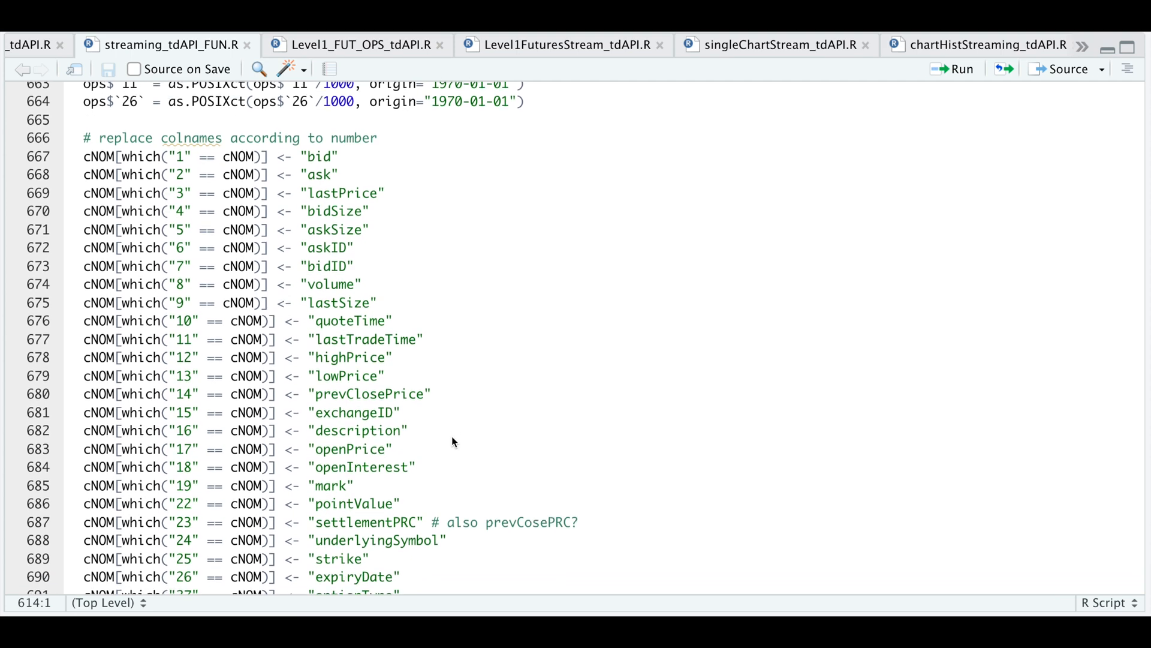
scroll("down", 3)
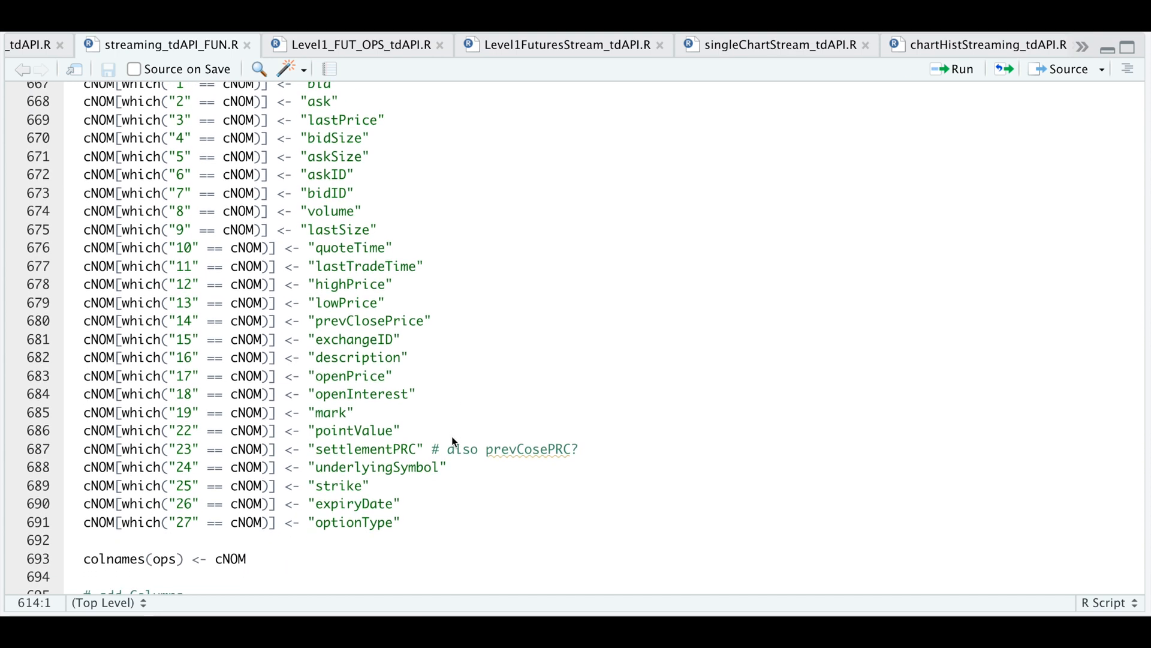
scroll("down", 3)
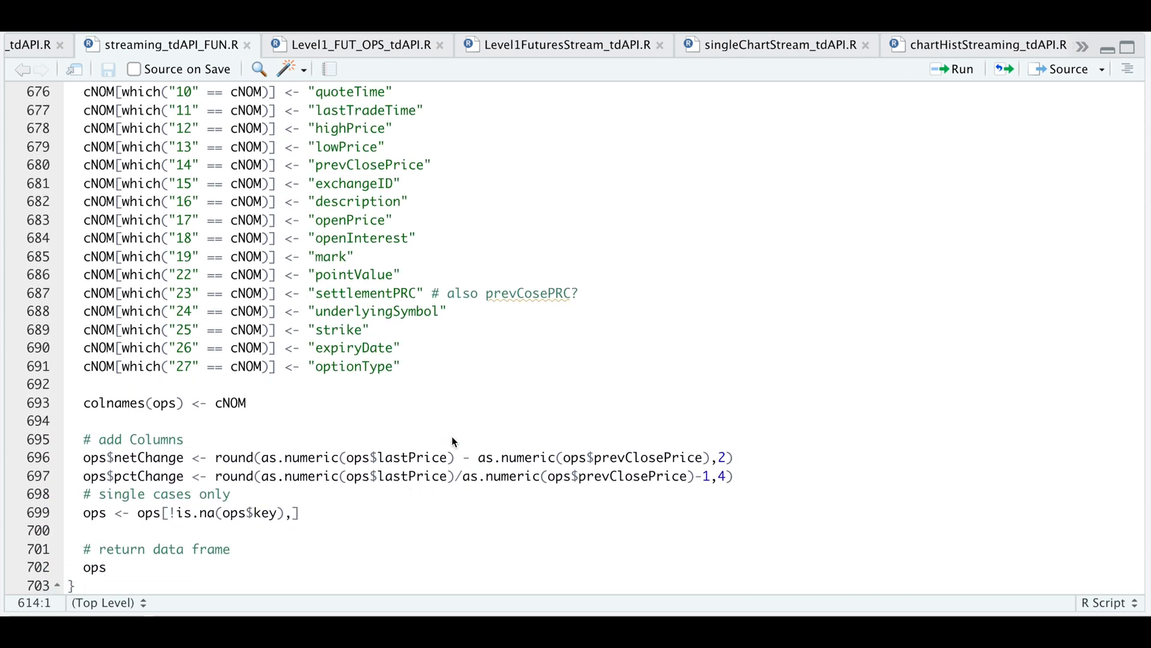
scroll("down", 3)
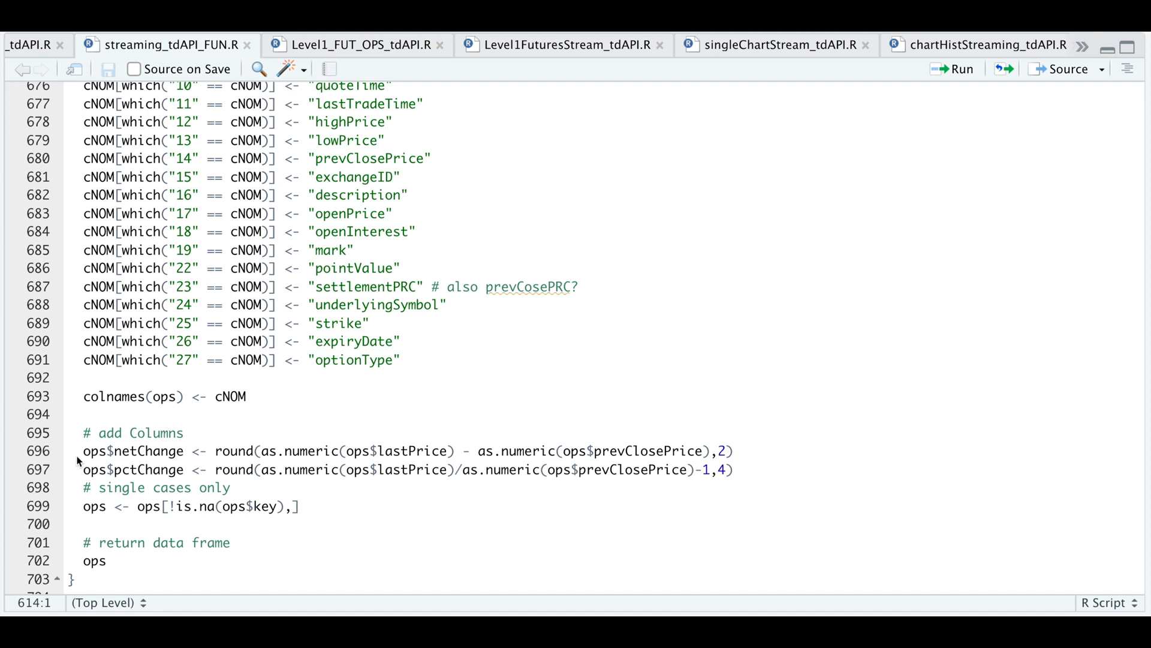
mouse_move(143, 475)
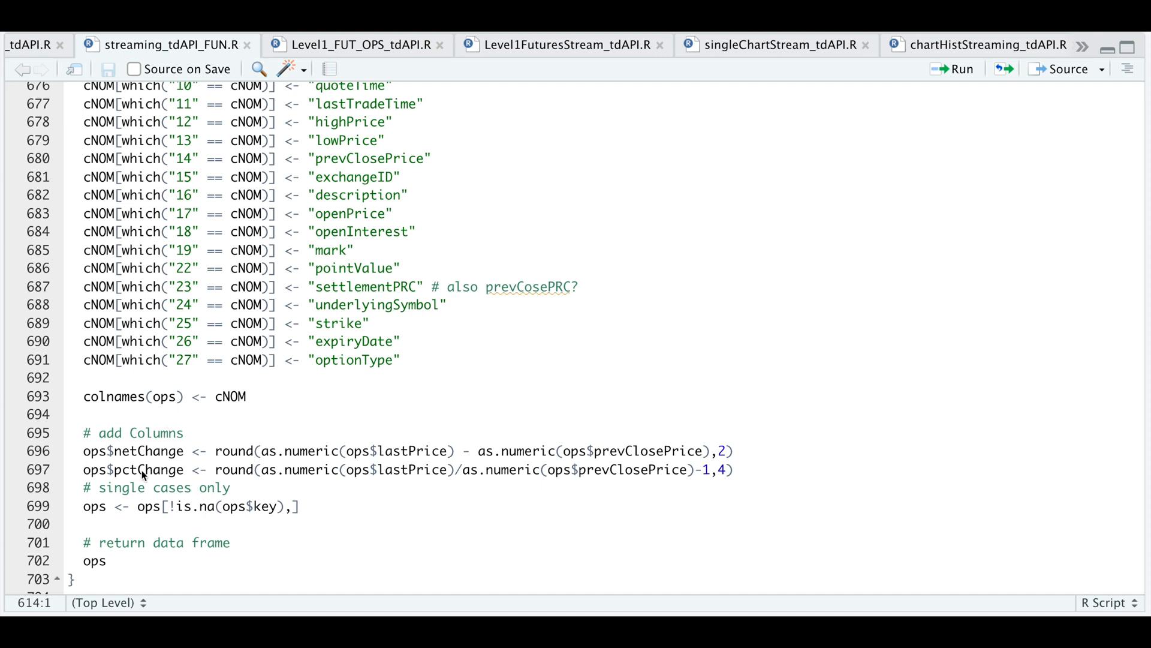
mouse_move(103, 451)
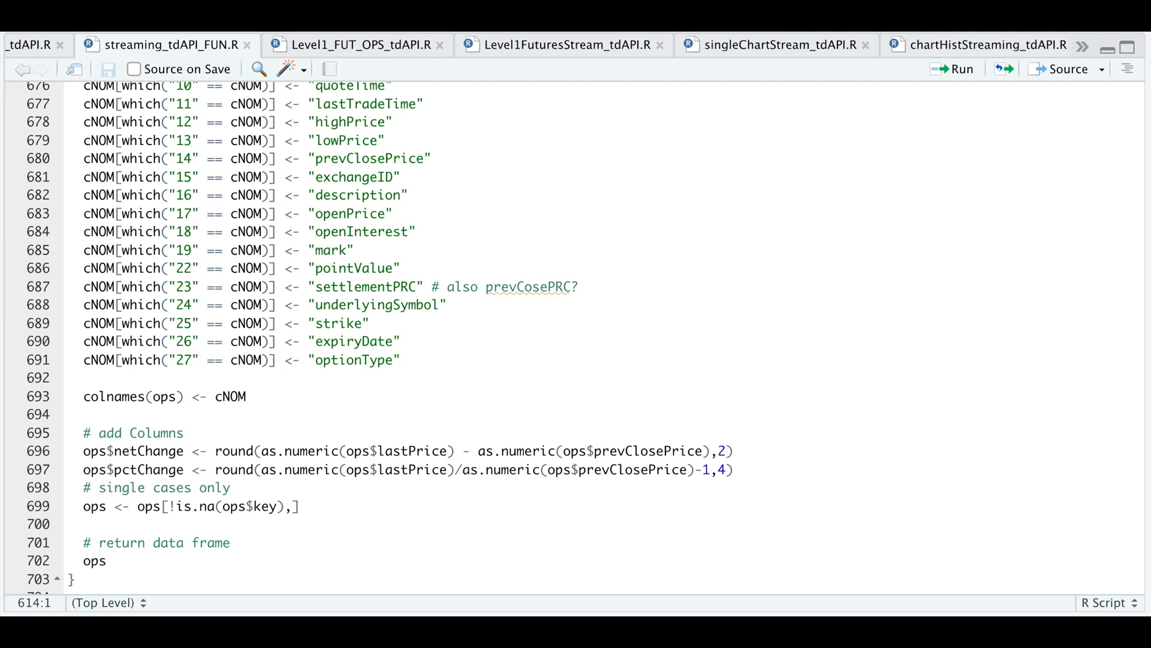
mouse_move(241, 539)
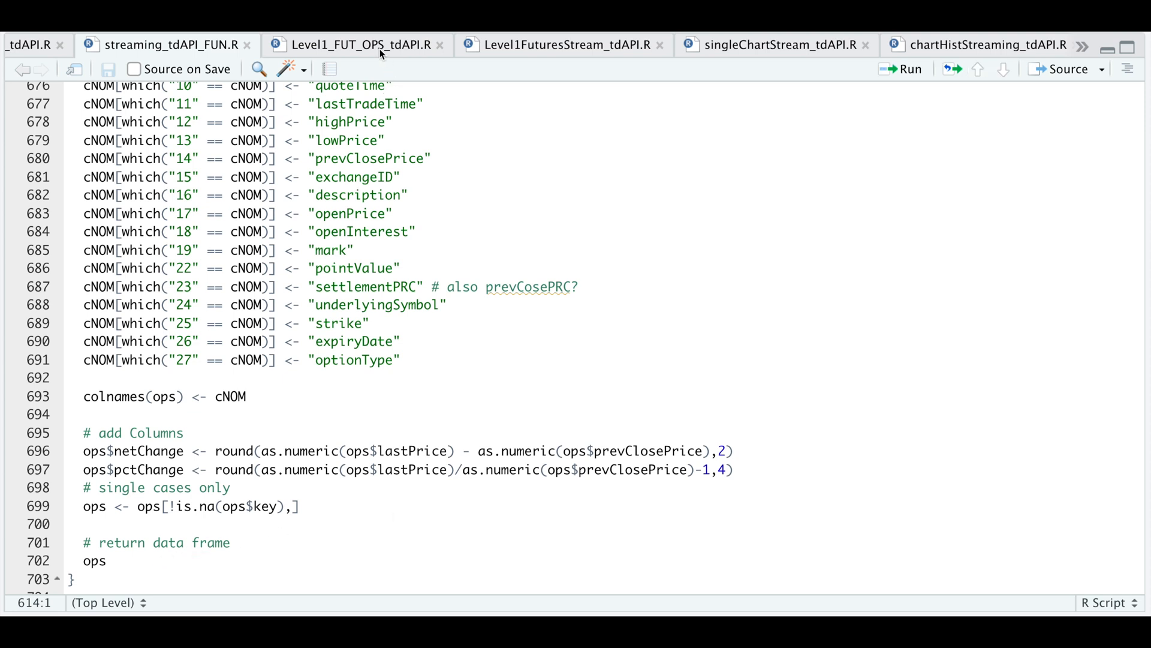
left_click(360, 44)
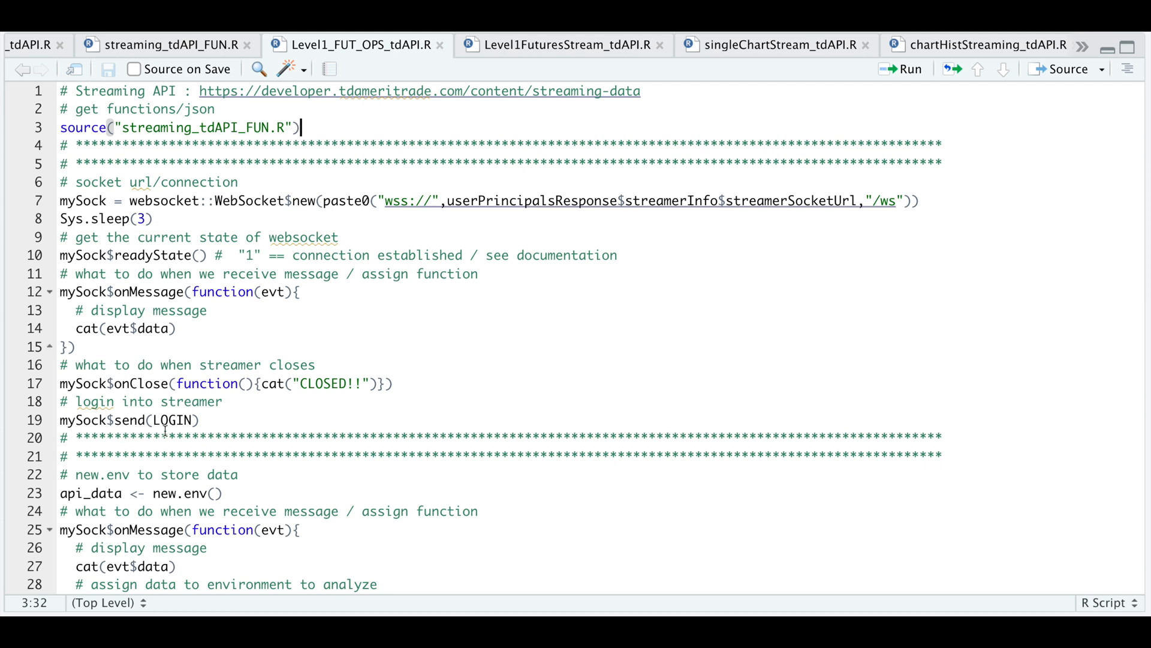
scroll("down", 3)
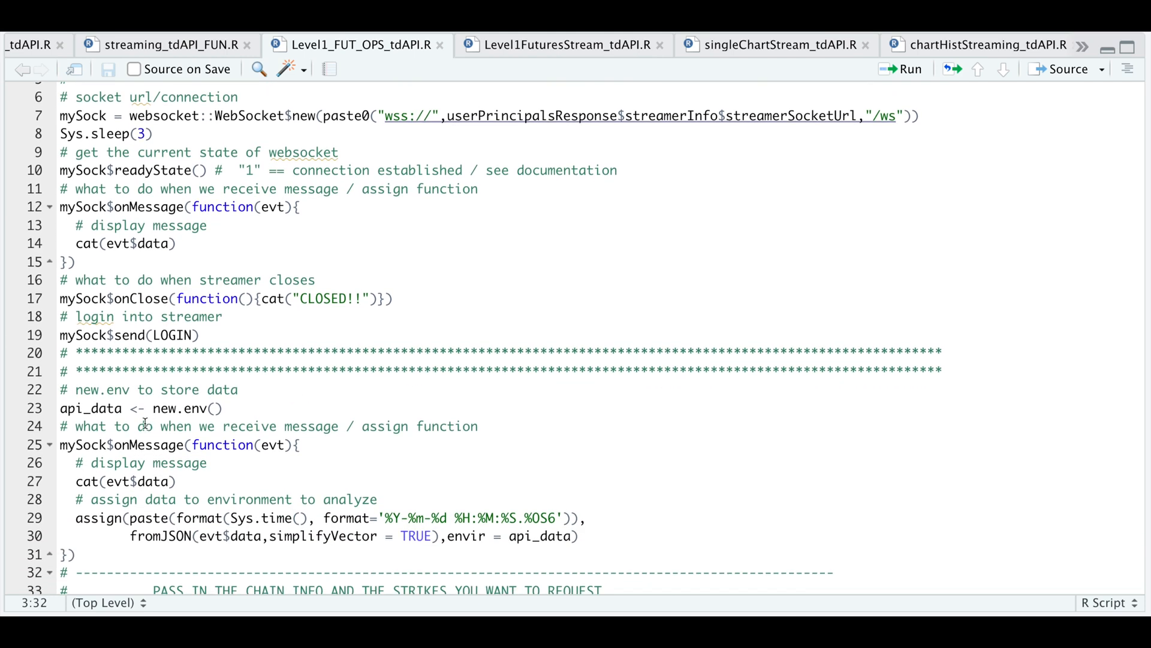
scroll("down", 3)
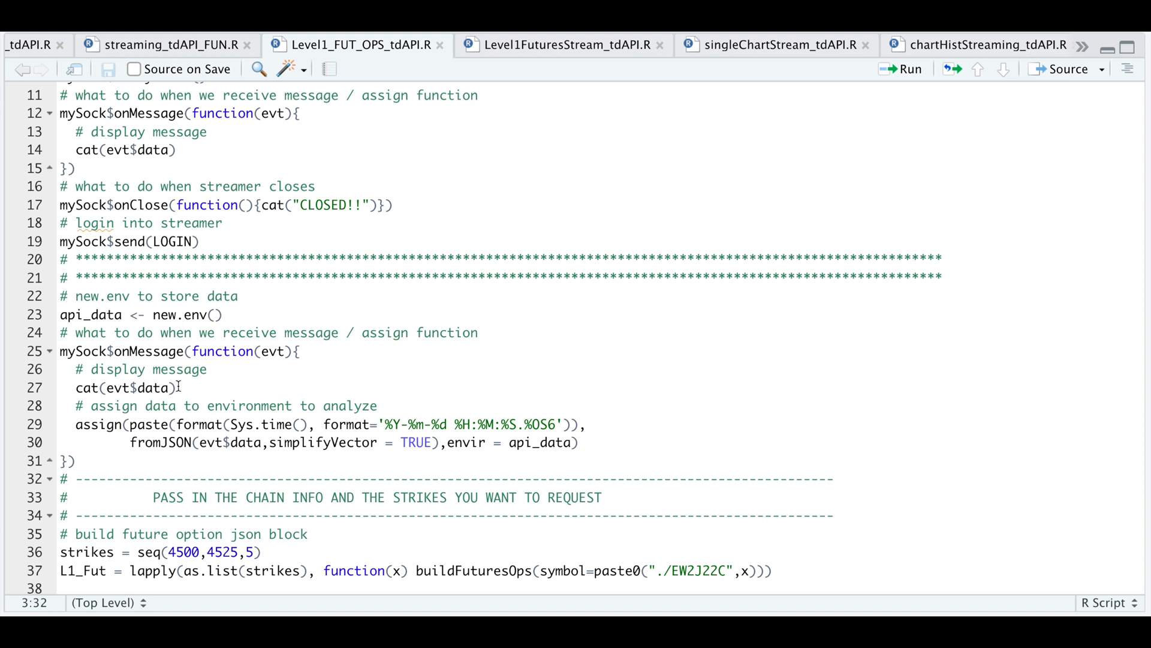
mouse_move(380, 425)
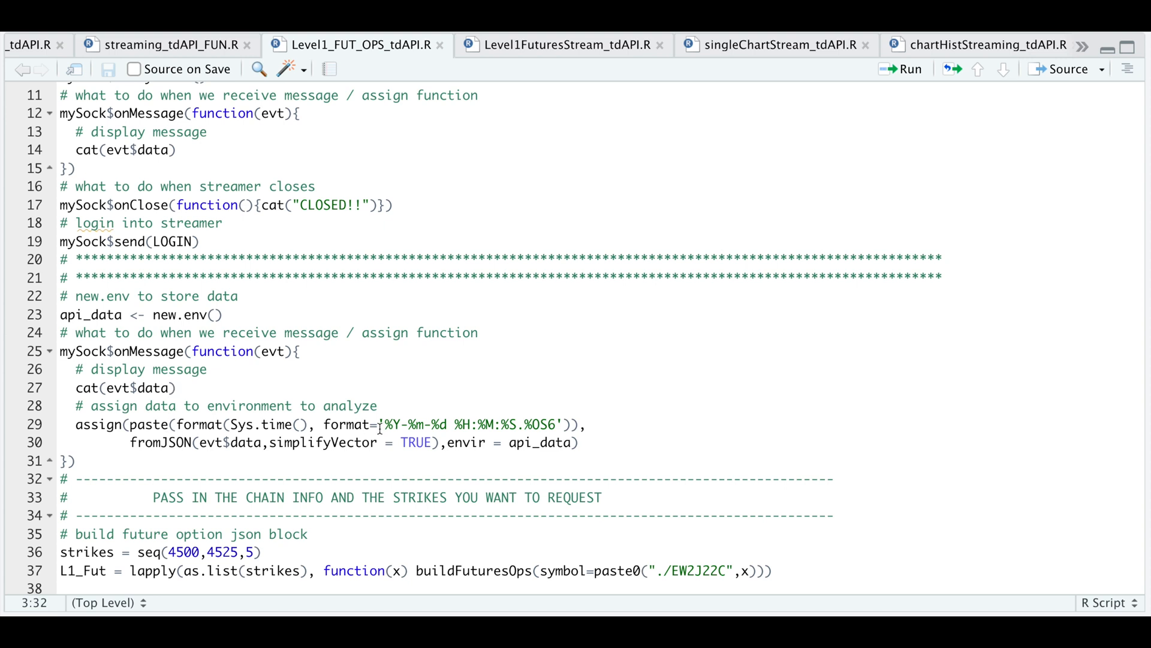
mouse_move(110, 326)
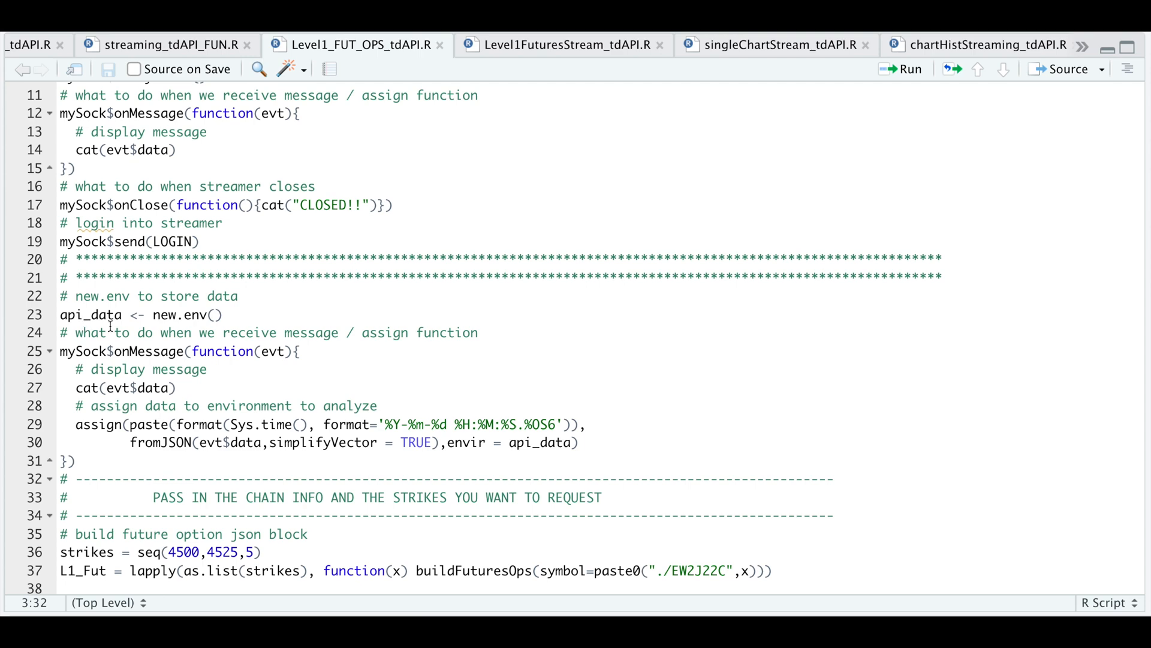
scroll("down", 3)
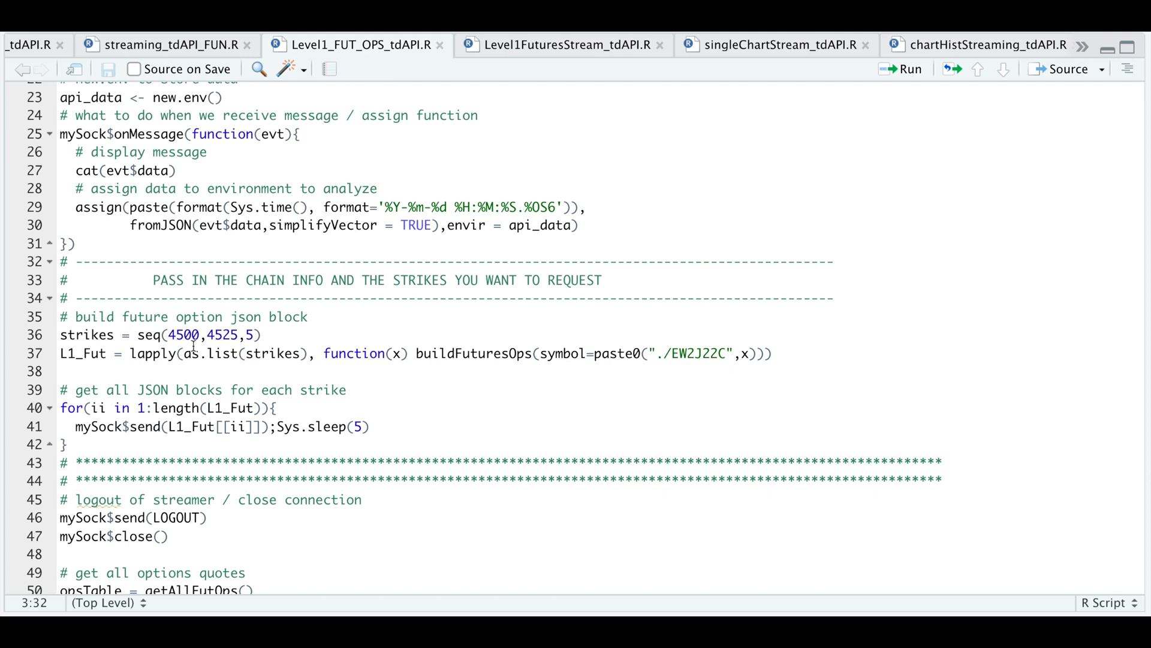
mouse_move(254, 338)
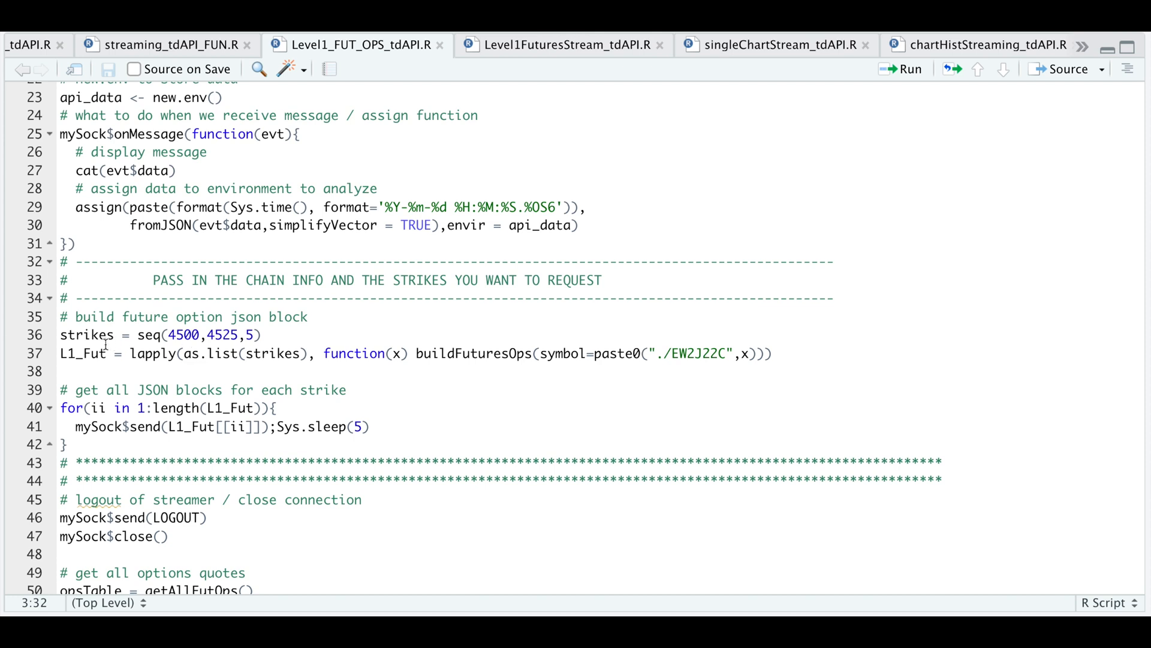
mouse_move(673, 367)
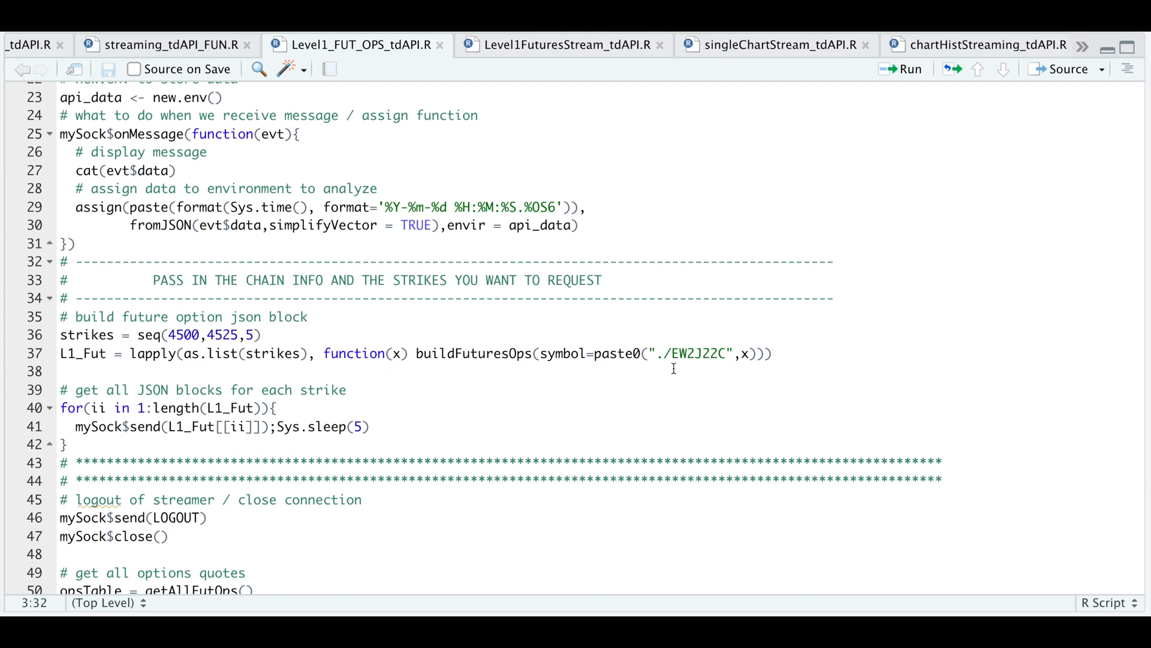
mouse_move(726, 366)
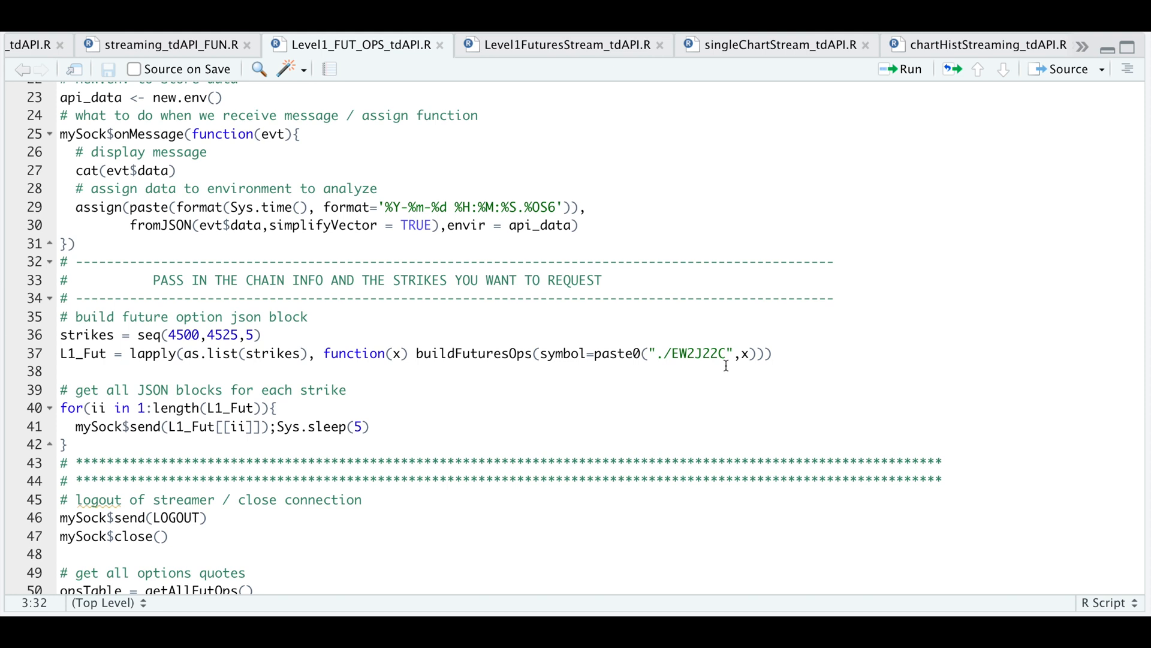
mouse_move(513, 344)
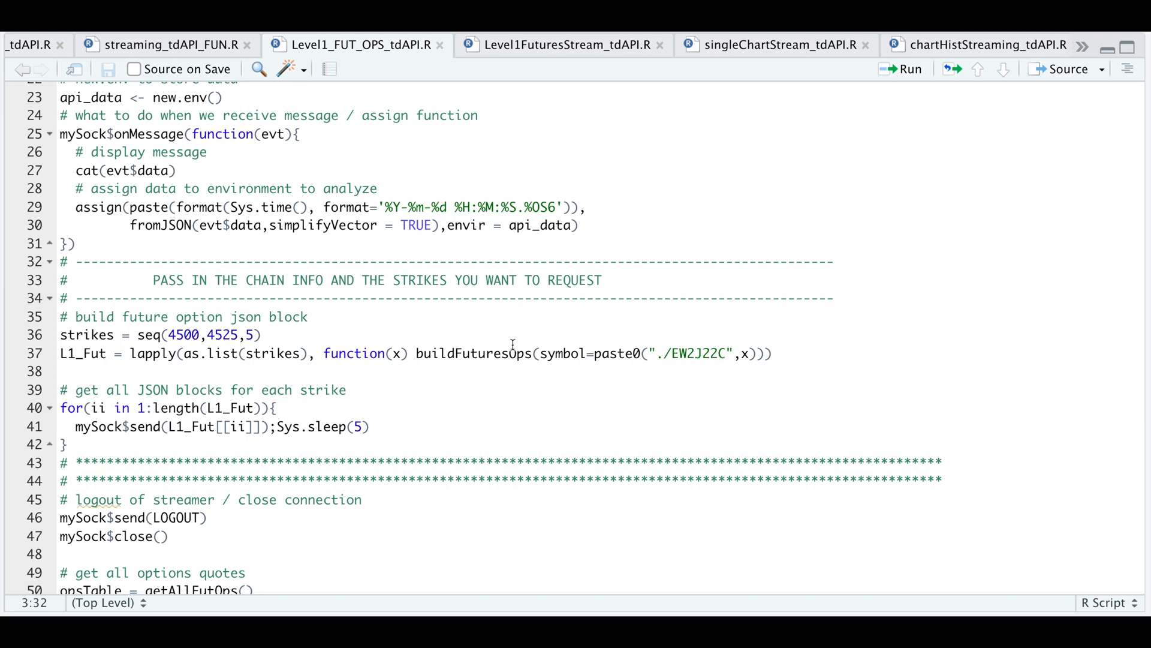
mouse_move(165, 342)
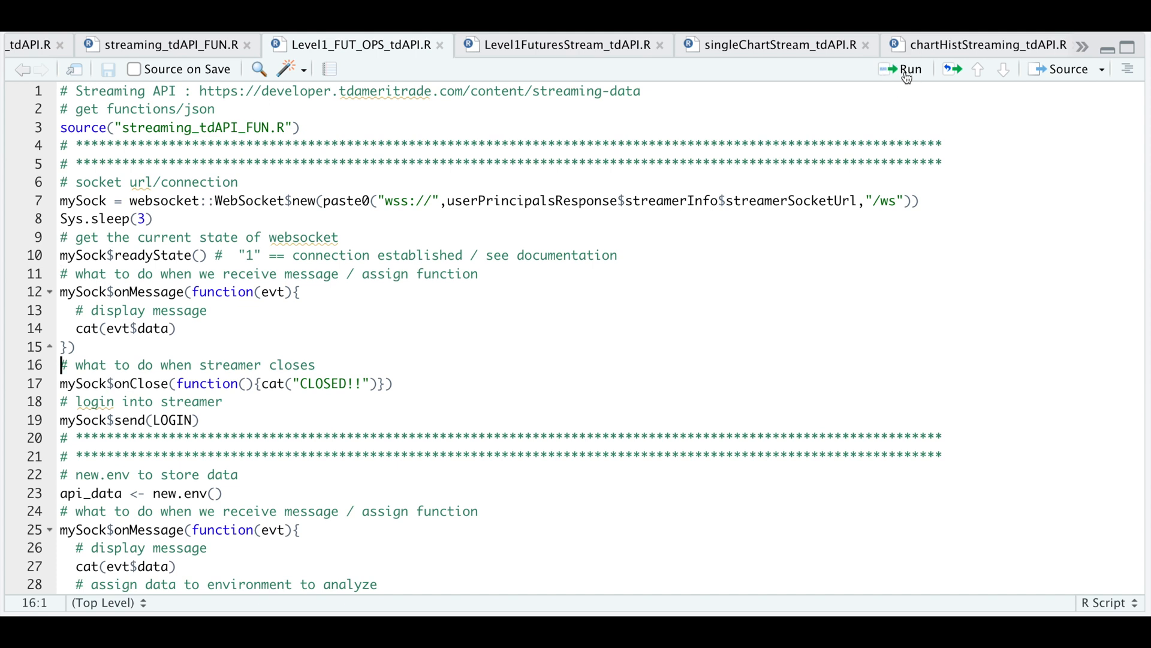
Step: Run the login and handler lines so LEVELONE_FUTURES_OPTIONS messages for EW2J22C4525 stream to the console
left_click(61, 437)
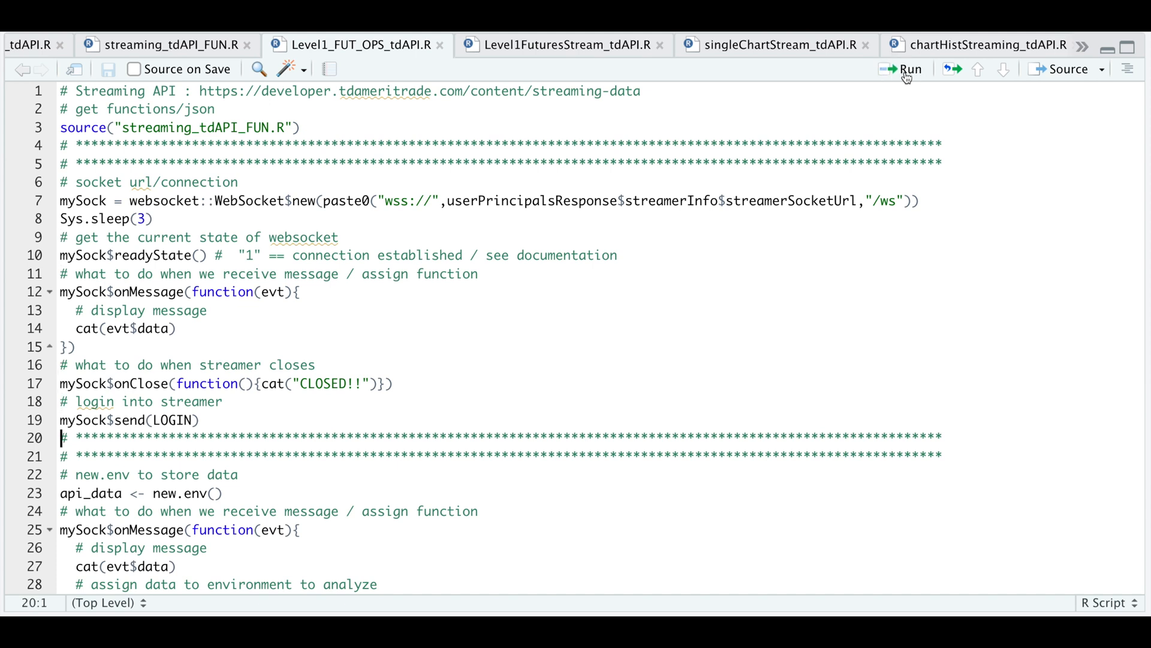
left_click(62, 511)
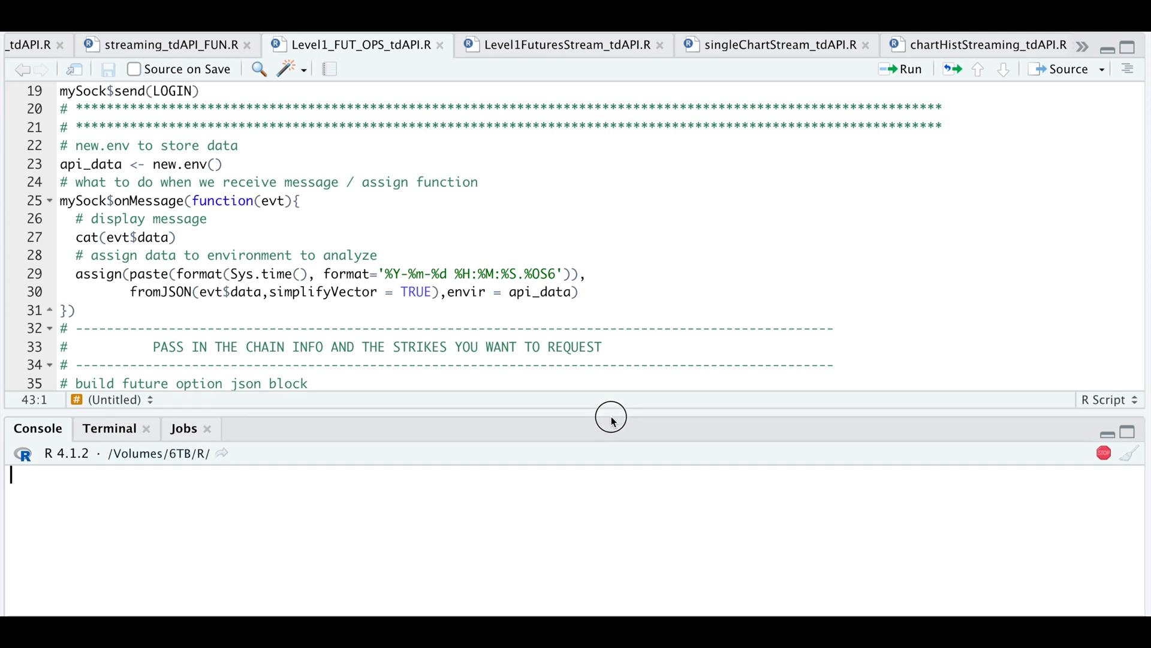
scroll("down", 3)
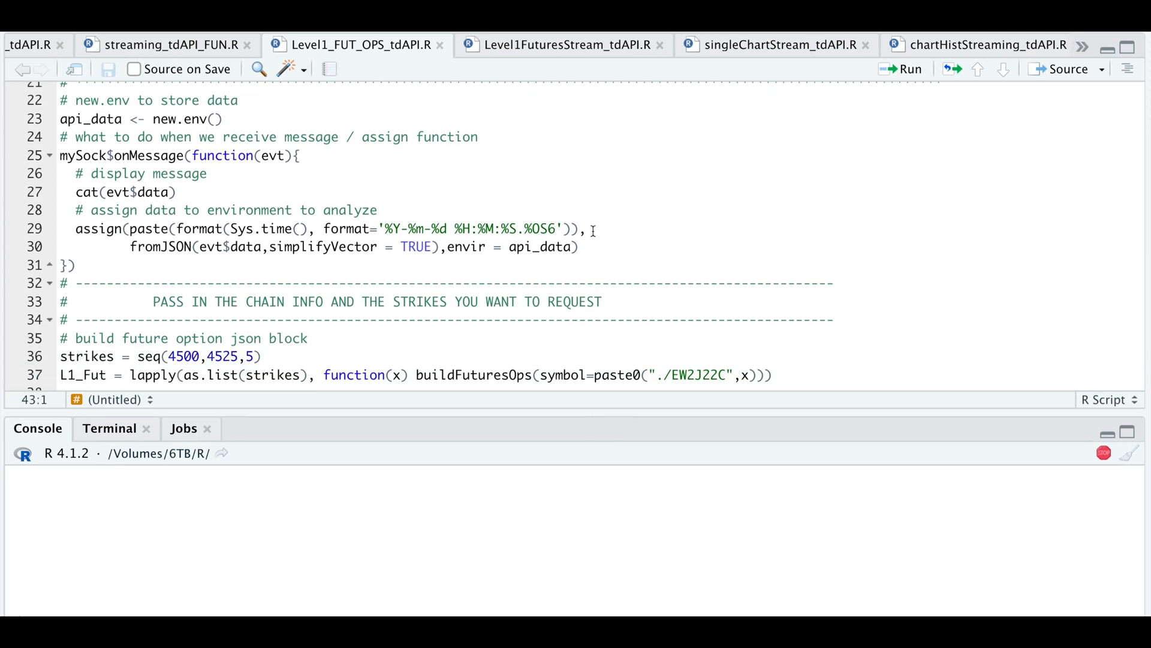
scroll("down", 3)
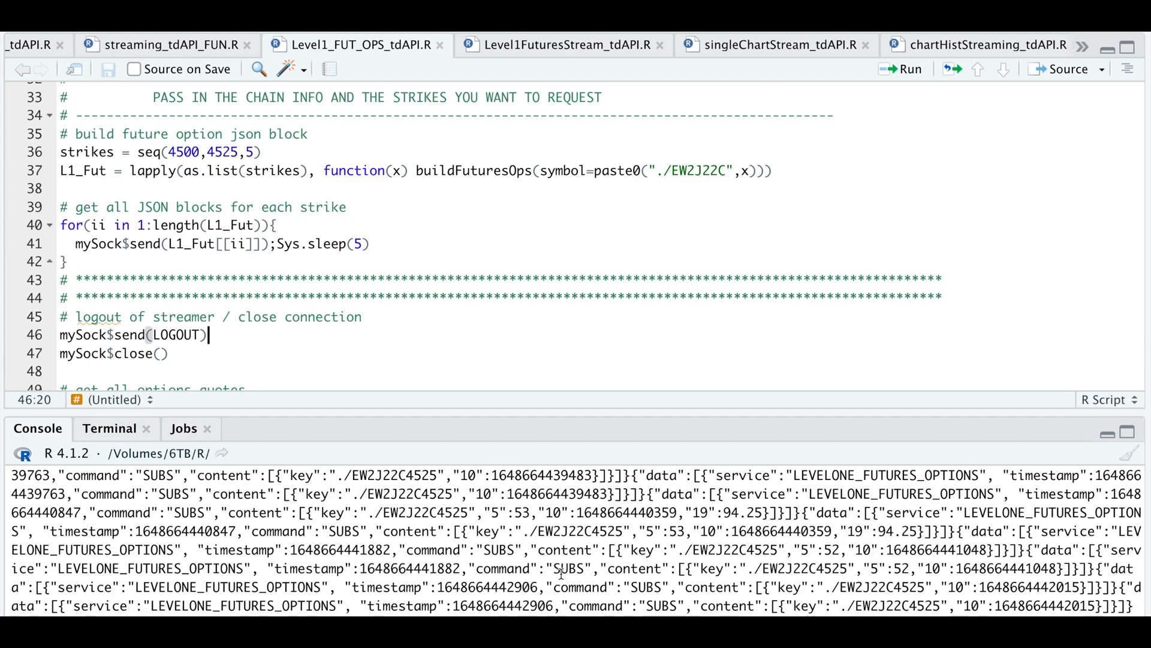
scroll("down", 3)
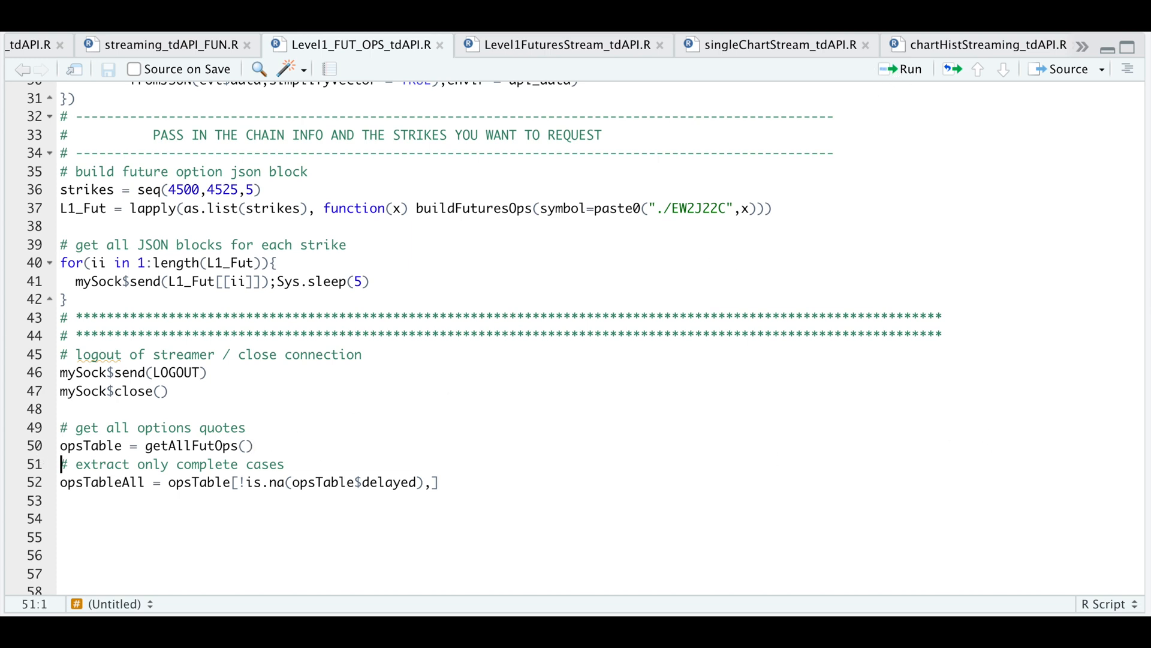
left_click(931, 45)
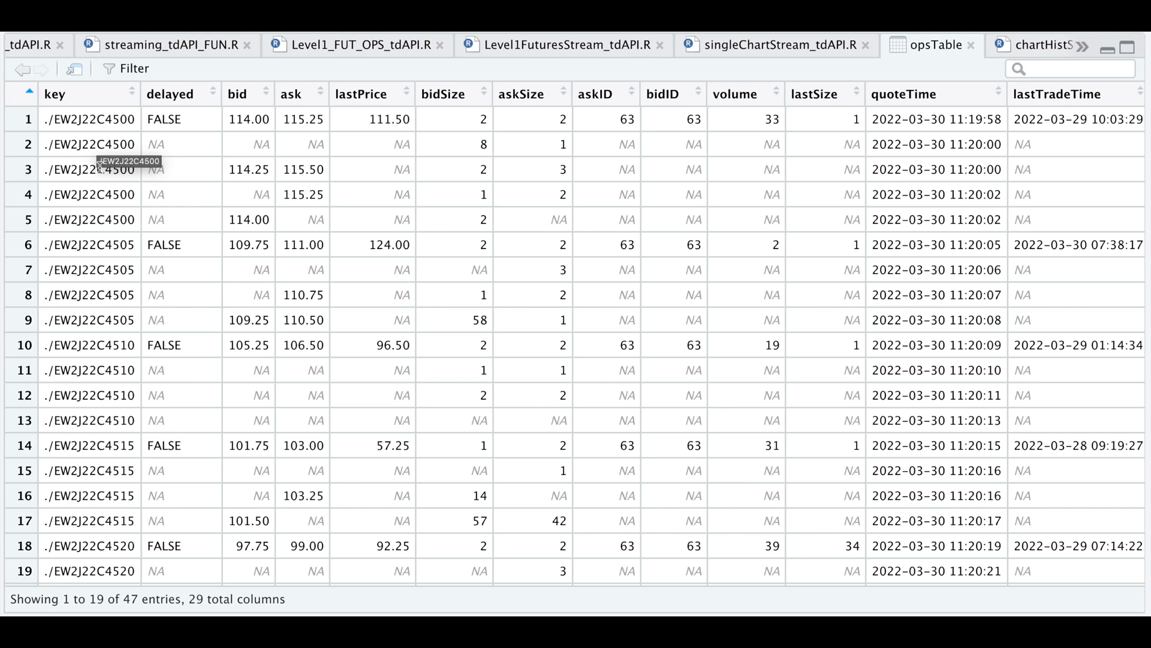
mouse_move(168, 221)
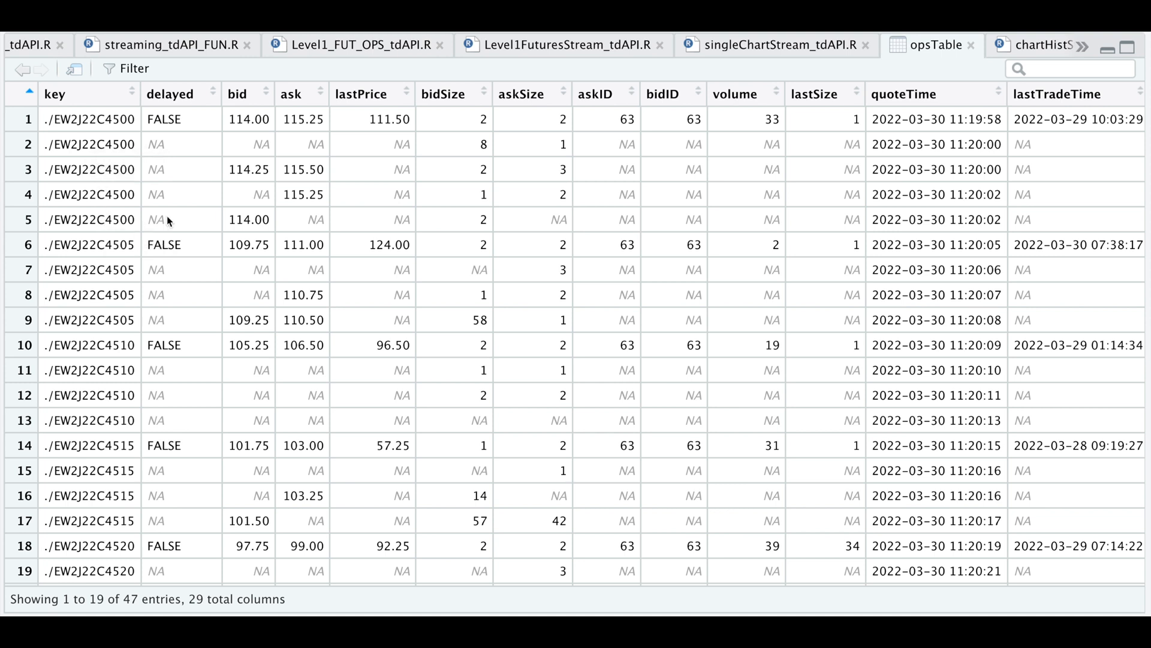
mouse_move(239, 149)
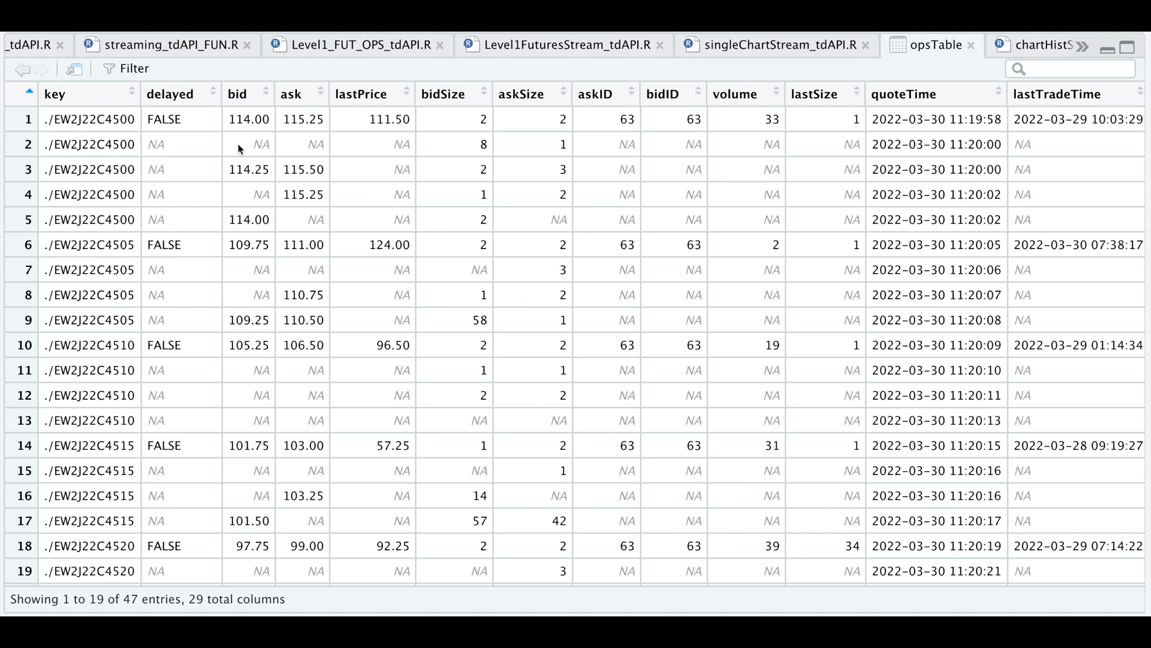
mouse_move(139, 139)
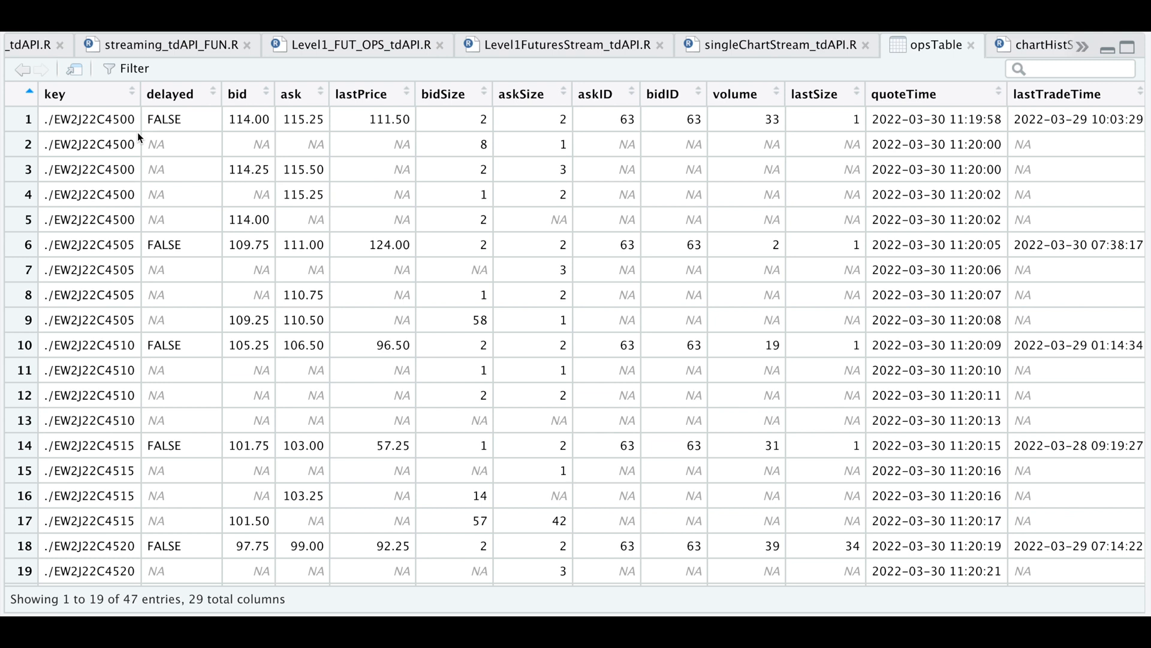
mouse_move(266, 144)
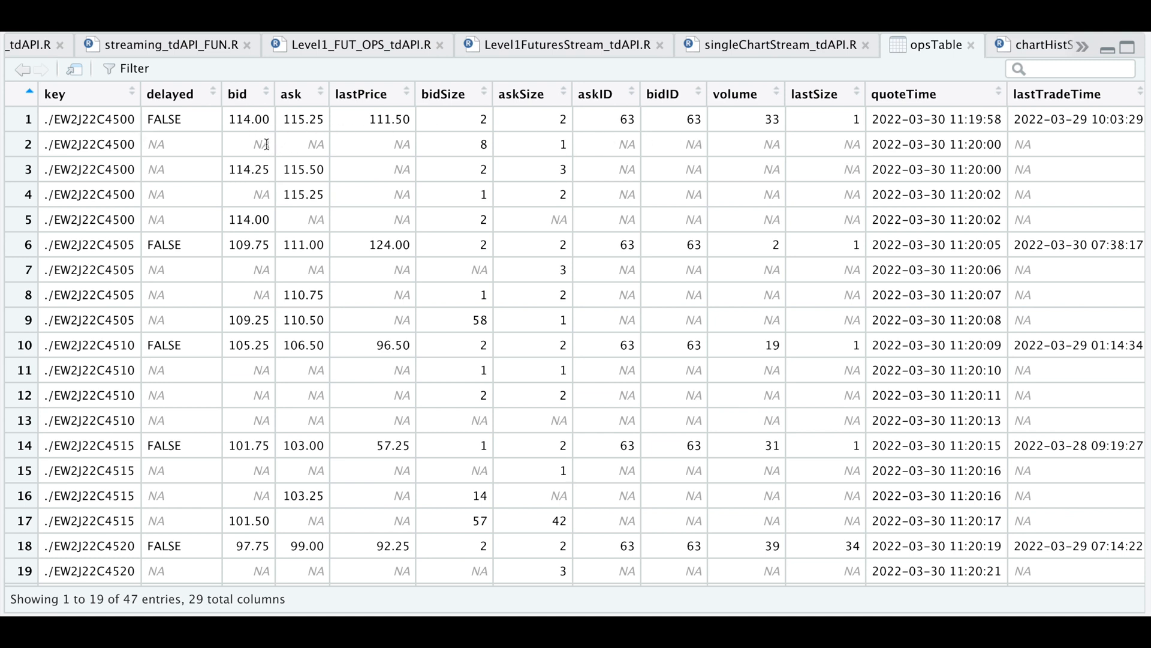
mouse_move(244, 185)
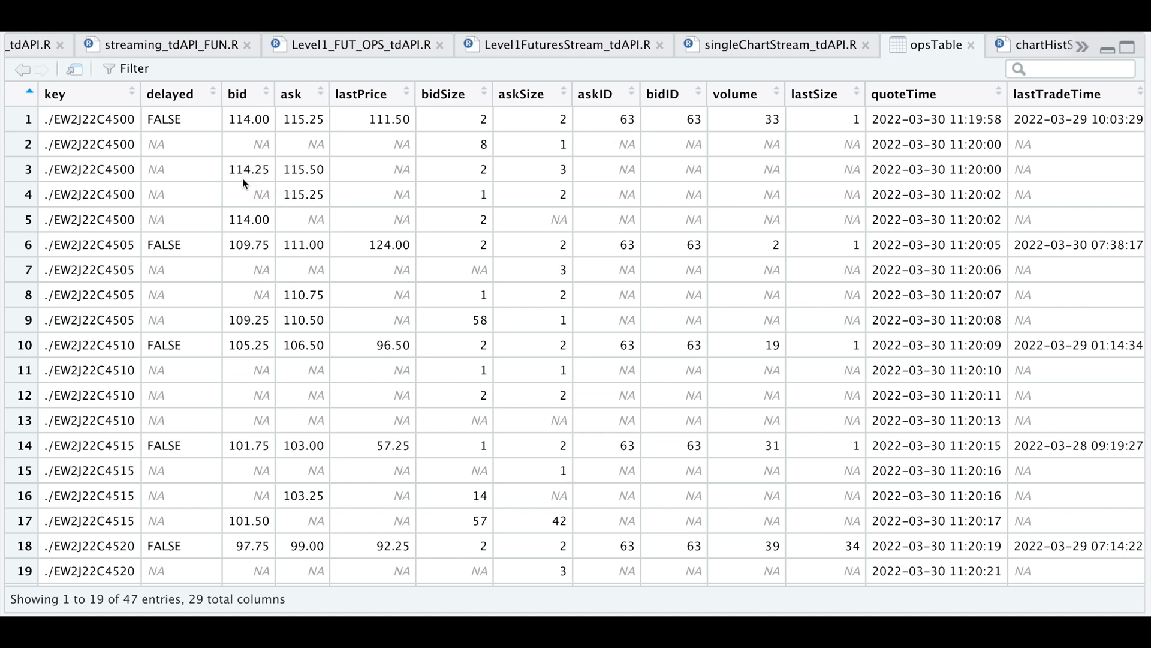
mouse_move(253, 190)
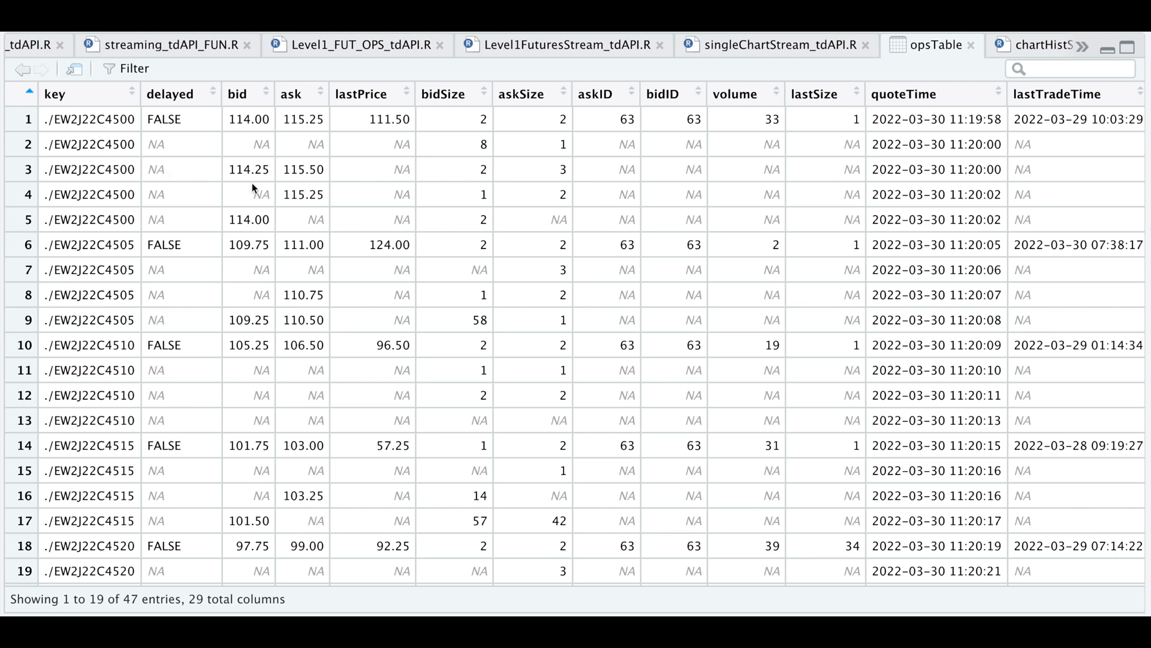
mouse_move(546, 180)
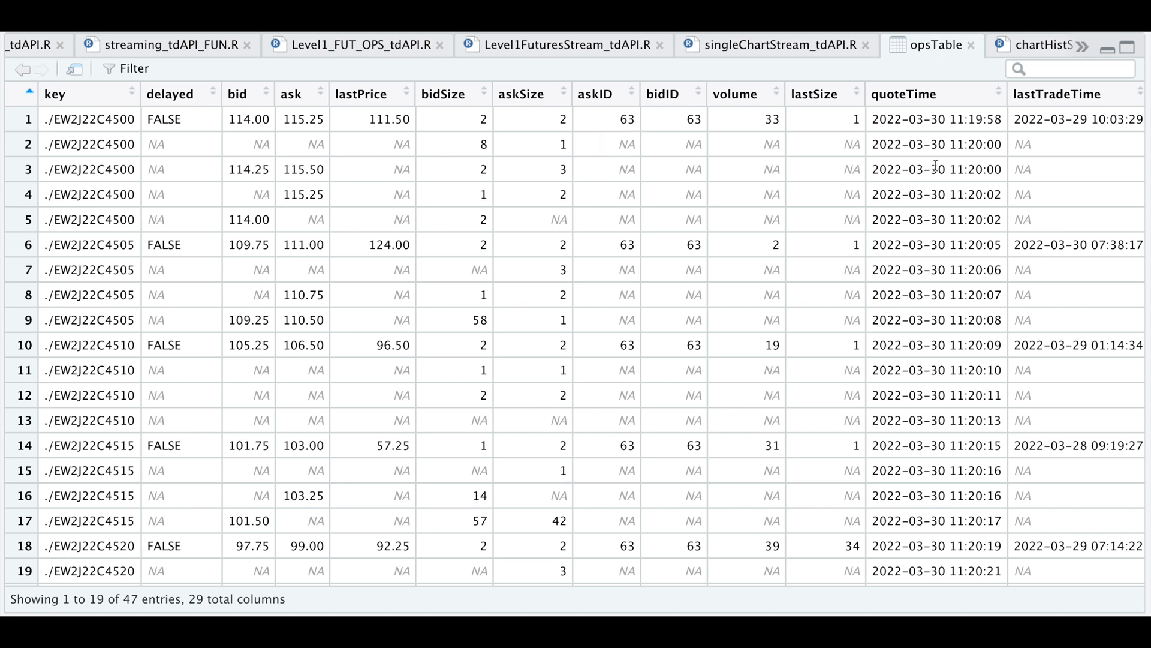
mouse_move(422, 158)
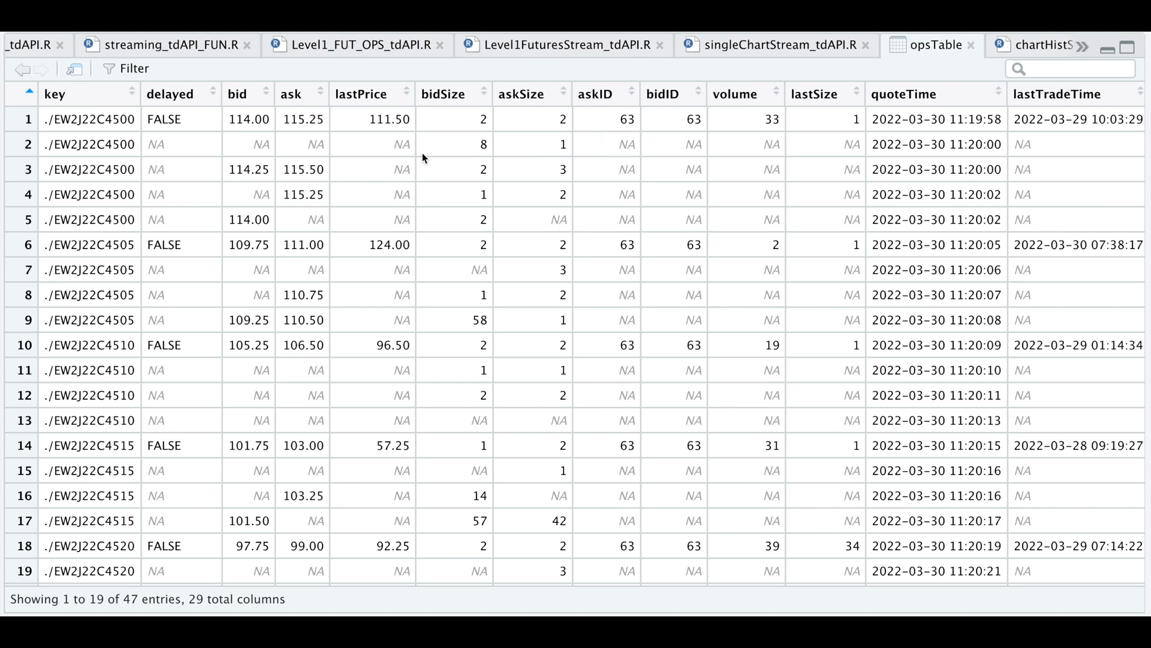
mouse_move(224, 138)
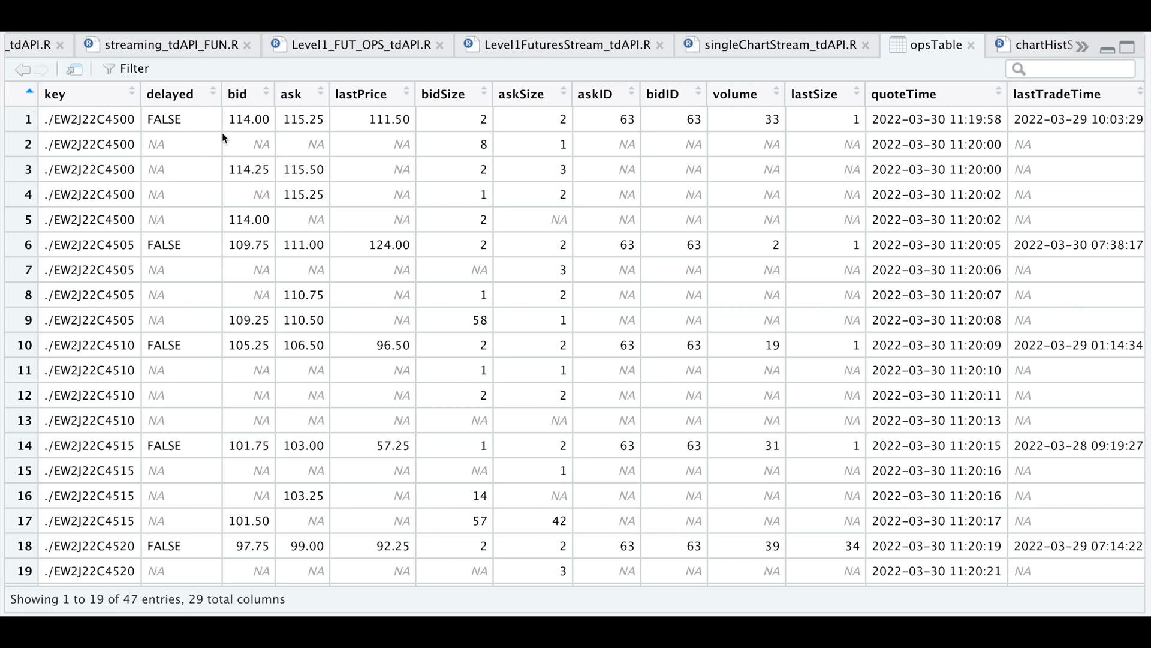
mouse_move(653, 289)
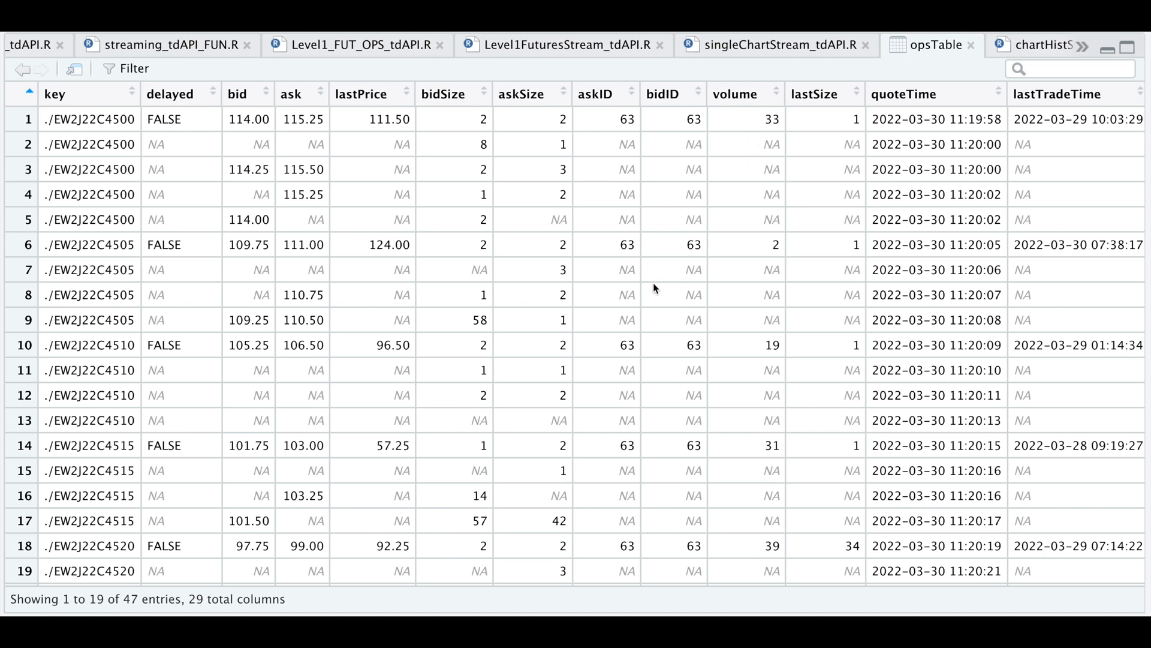
mouse_move(799, 121)
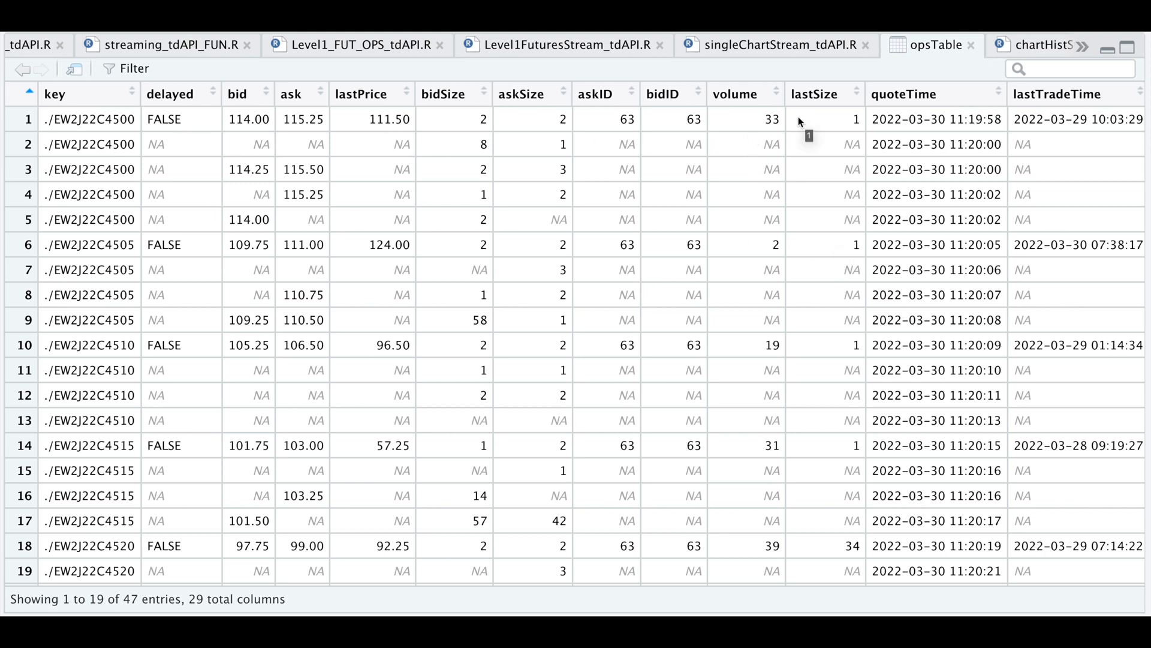
mouse_move(356, 45)
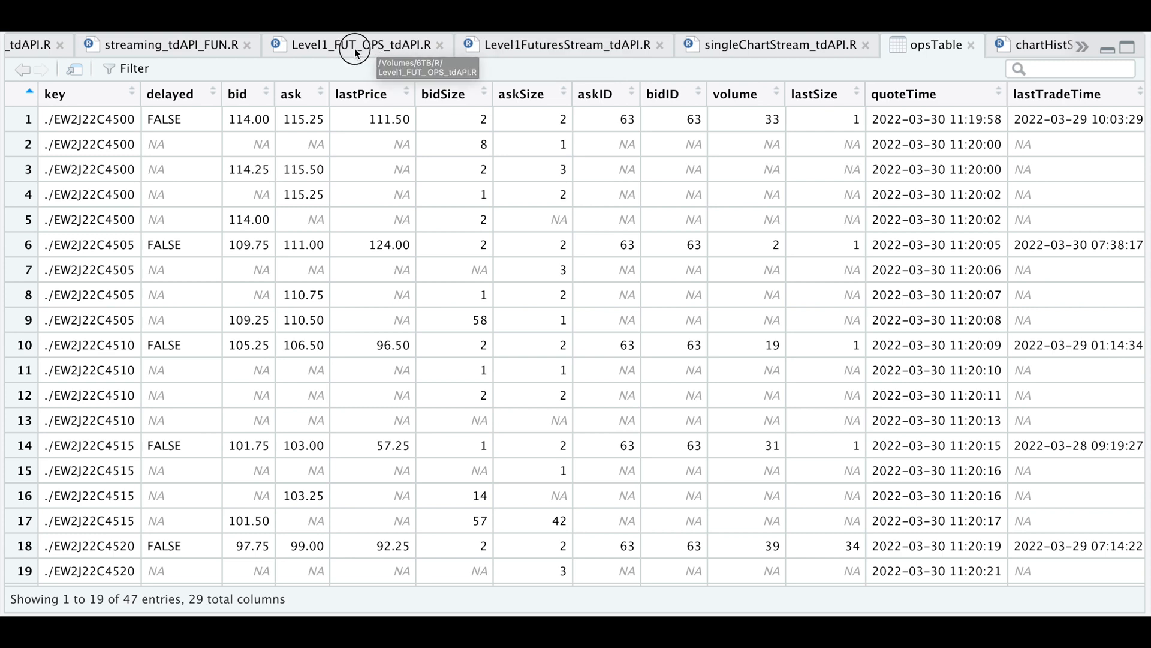
Step: View opsTableAll's six strike rows 4500–4525 and scroll across all 29 columns to netChange and pctChange
left_click(355, 44)
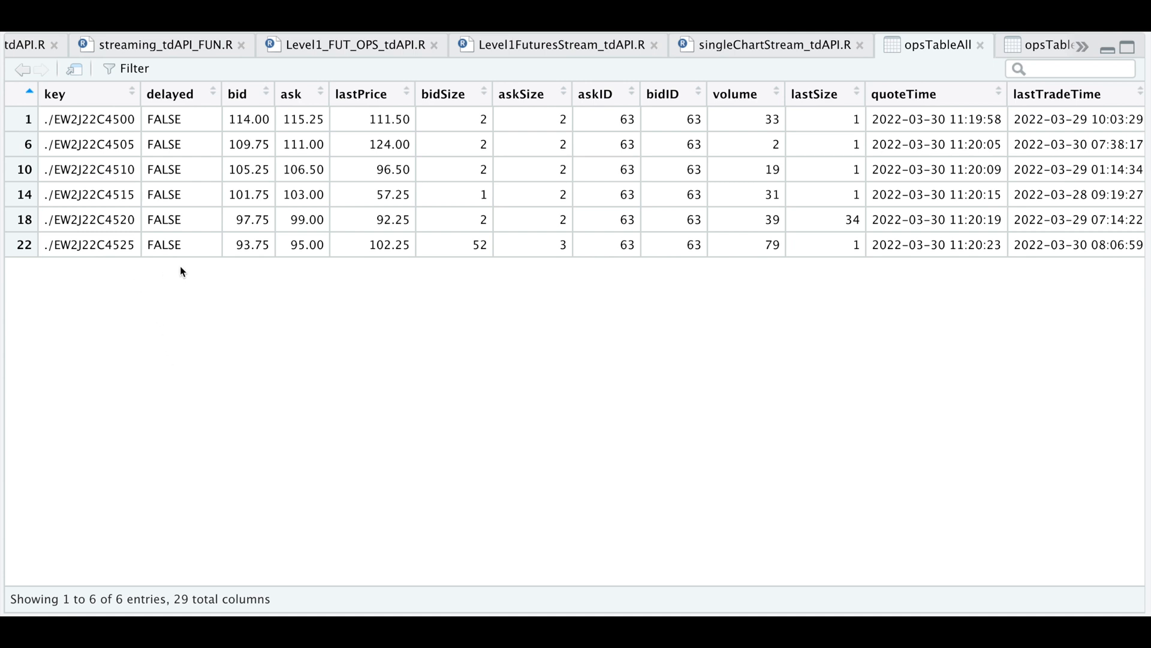
mouse_move(264, 280)
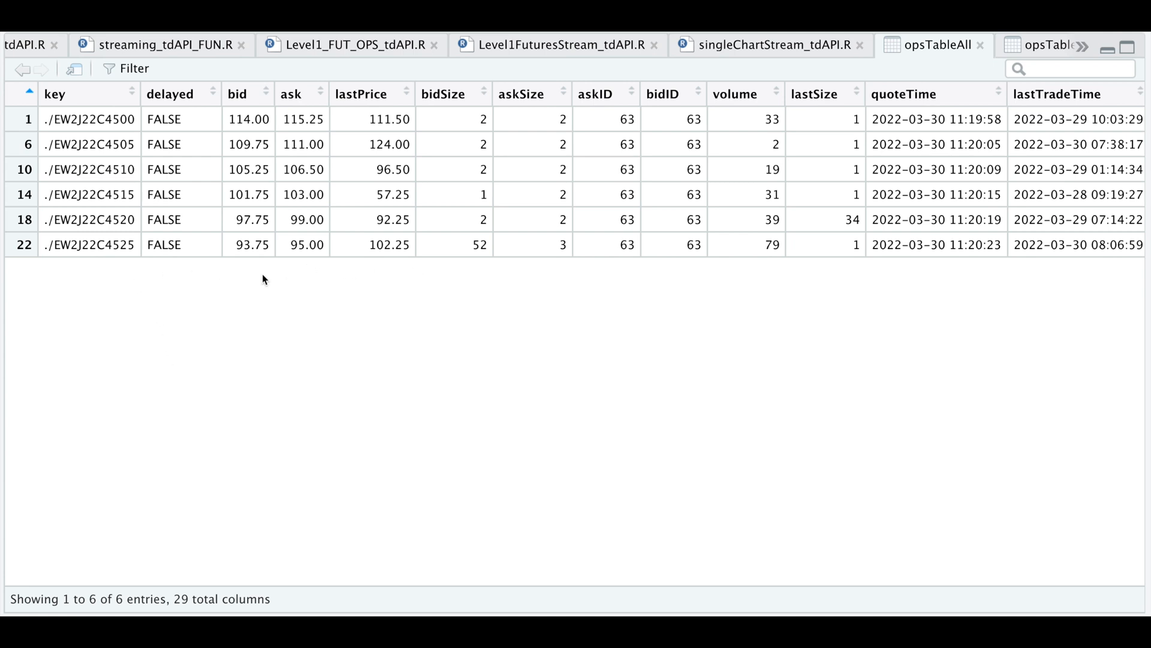
mouse_move(380, 274)
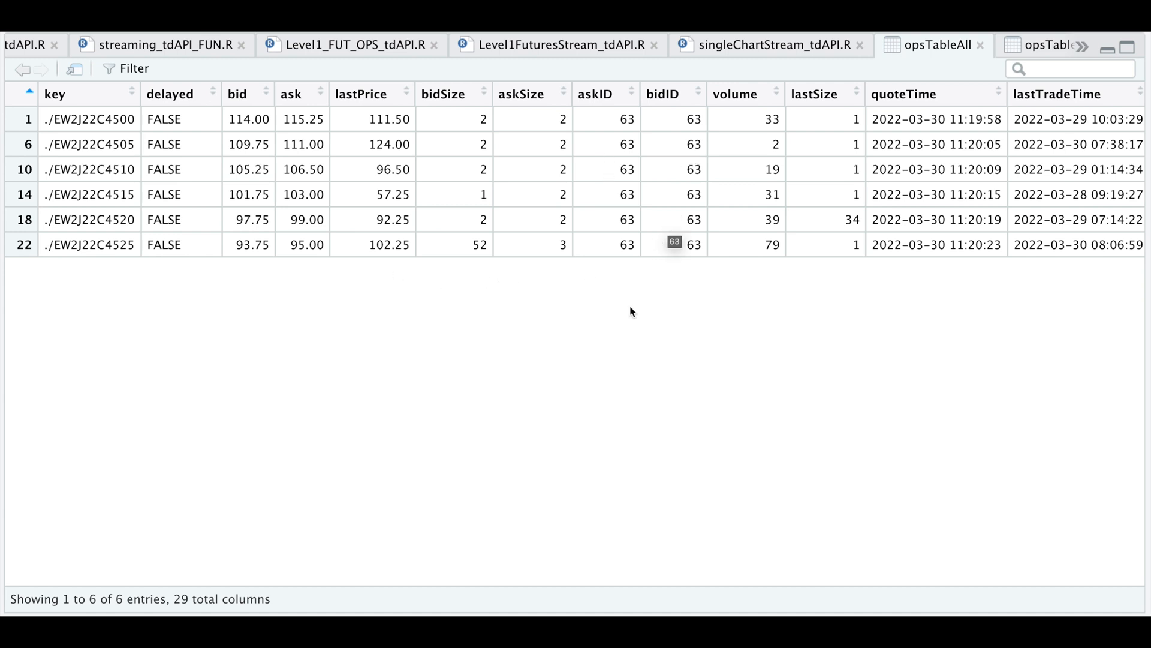
mouse_move(812, 222)
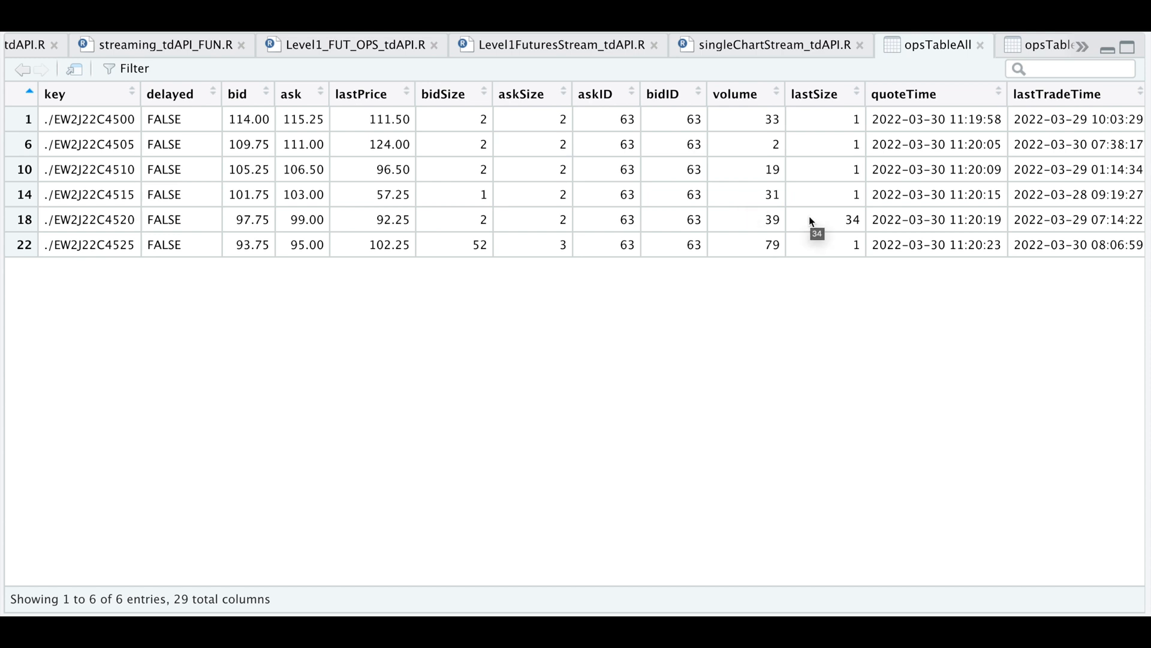
scroll("right", 3)
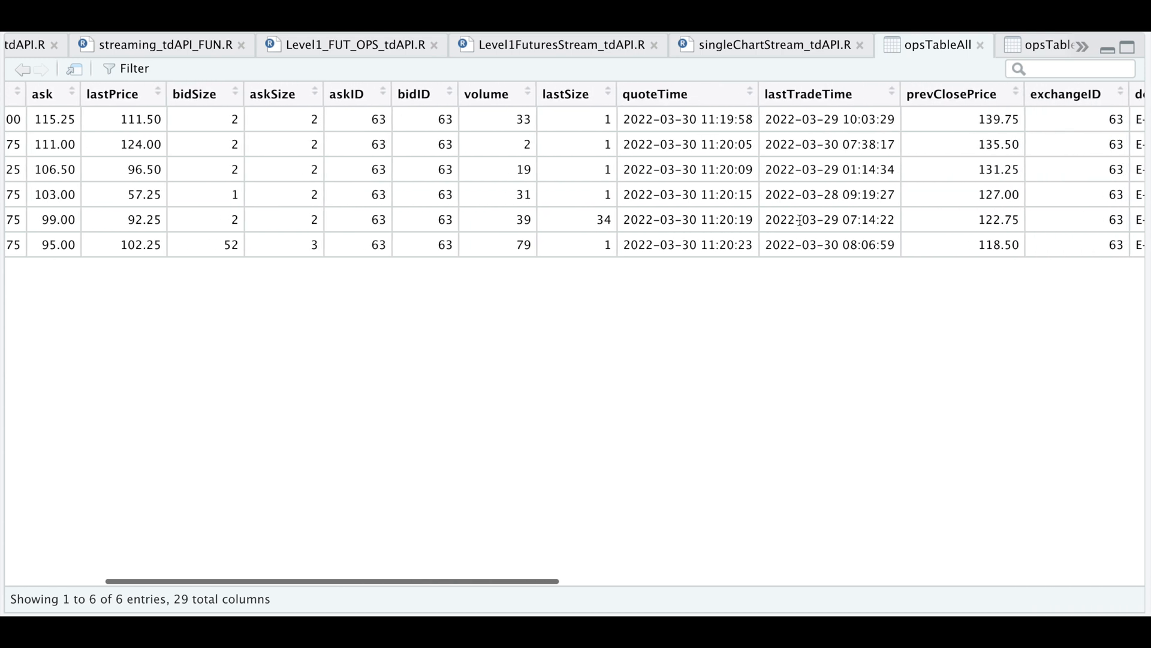
scroll("right", 3)
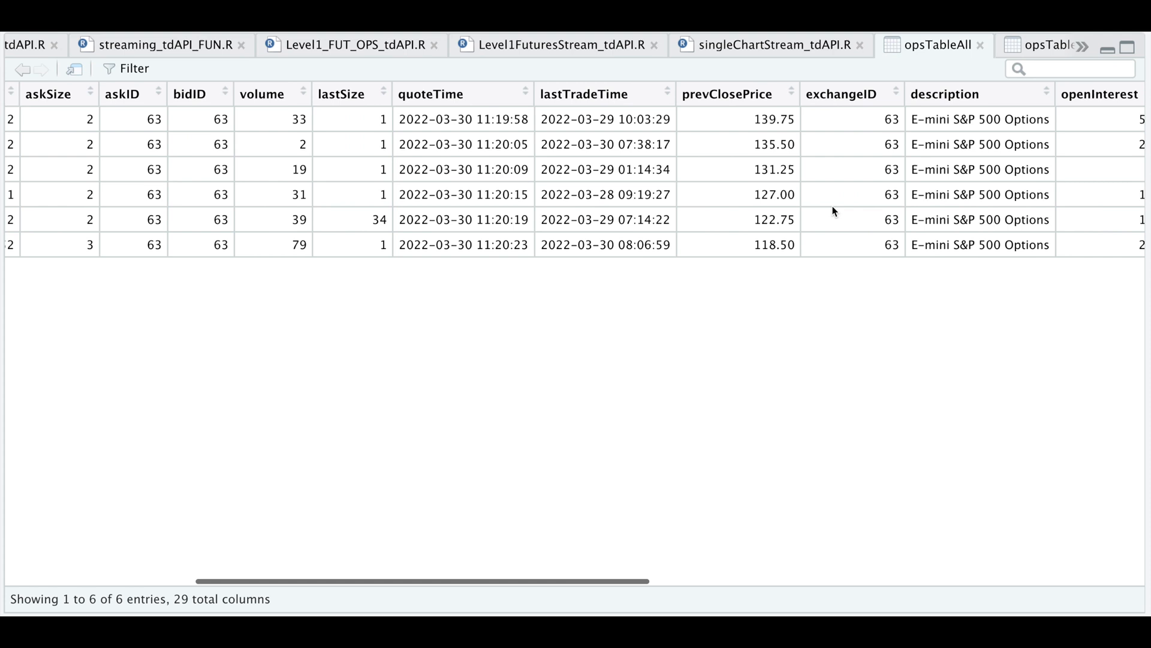
scroll("right", 3)
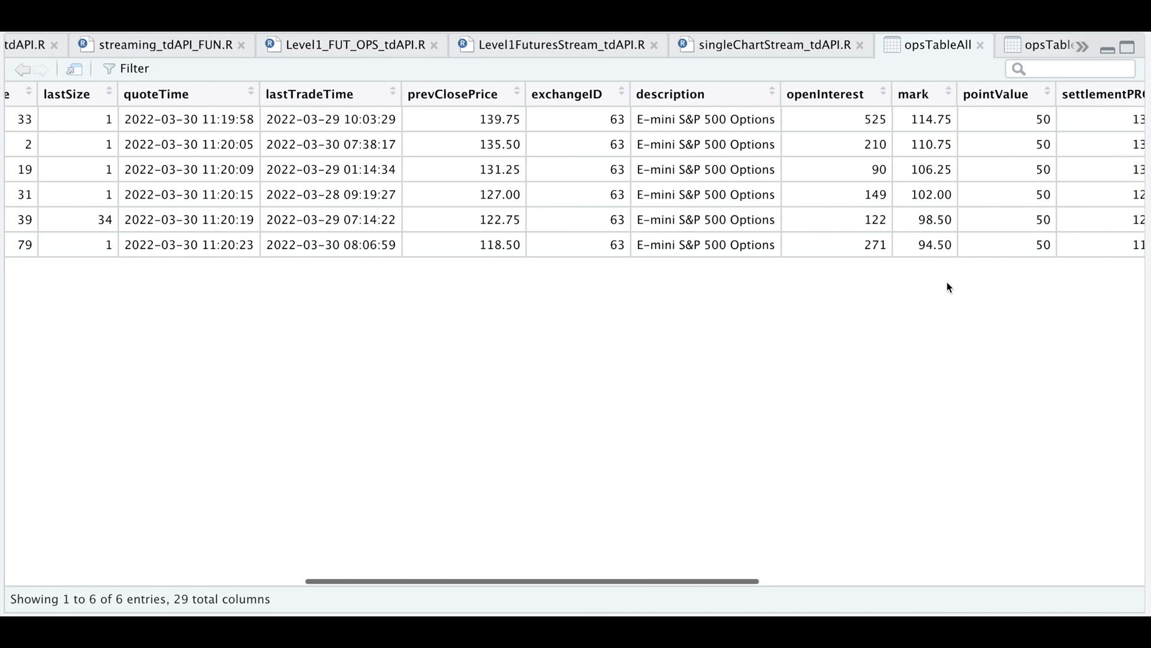
scroll("right", 3)
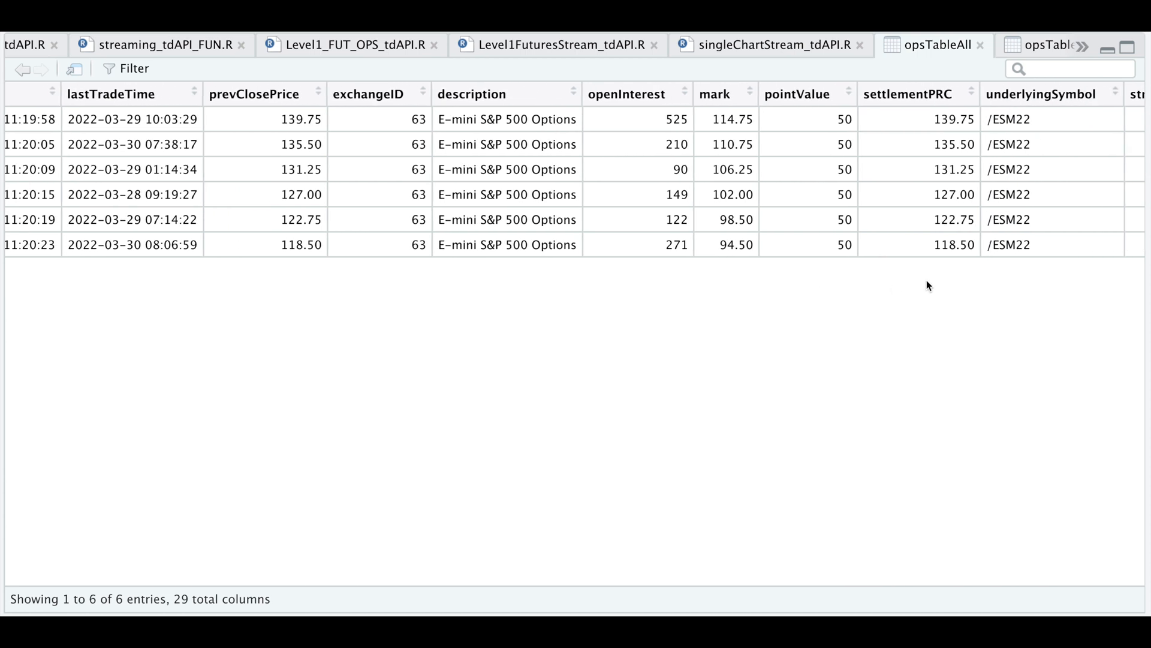
scroll("right", 3)
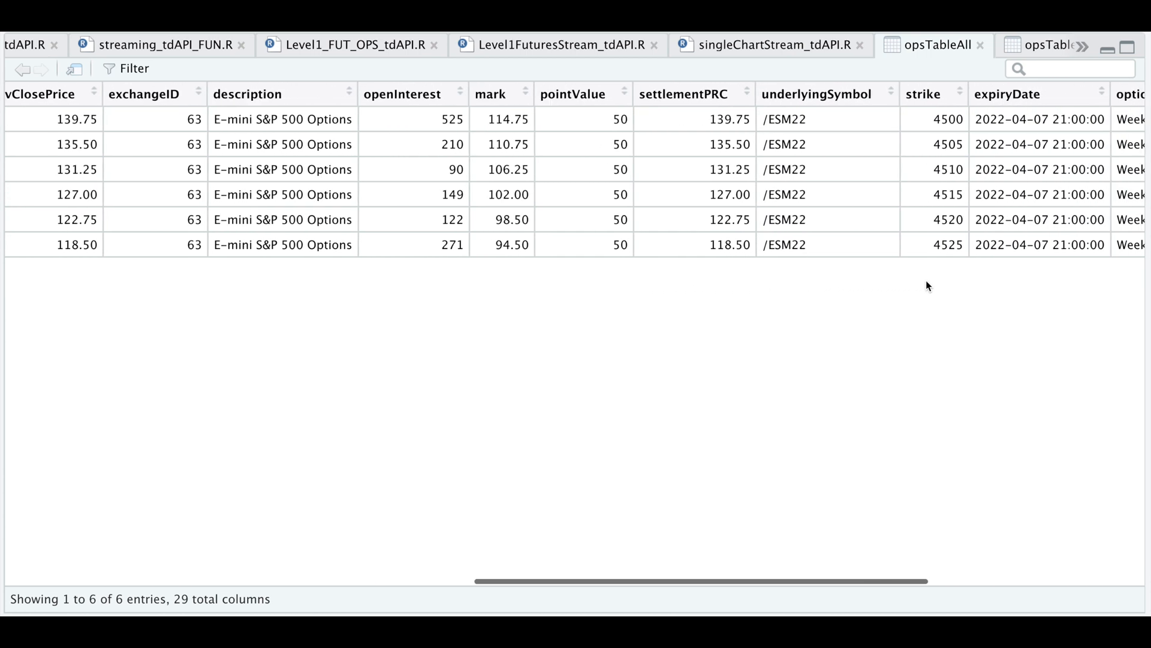
scroll("right", 3)
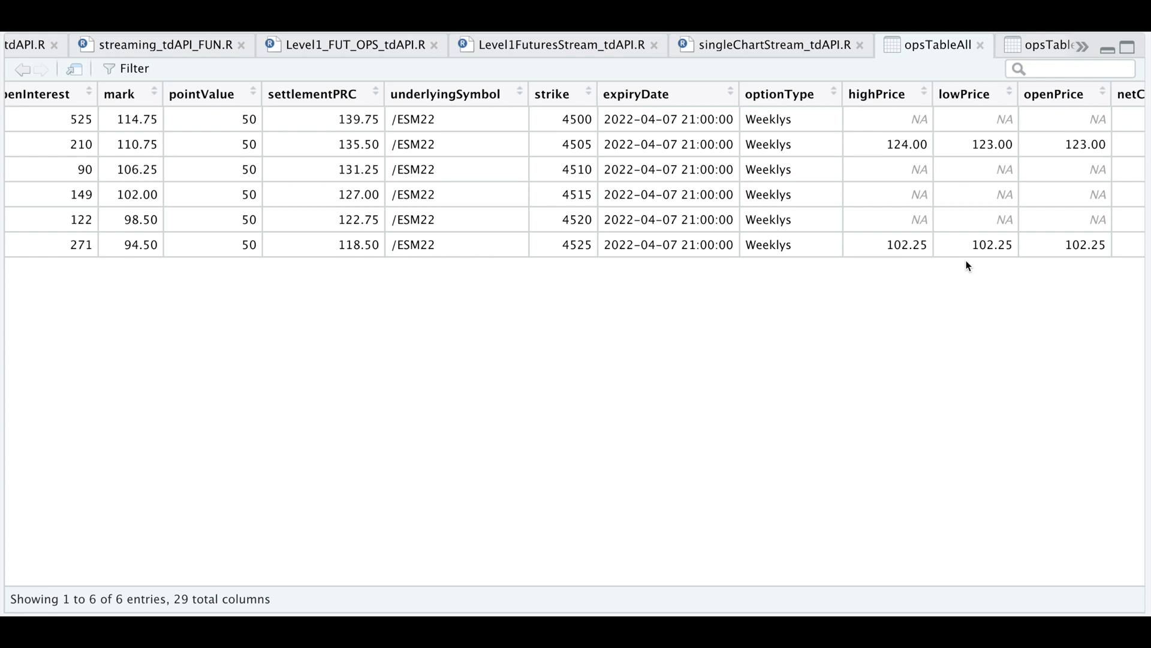
scroll("right", 3)
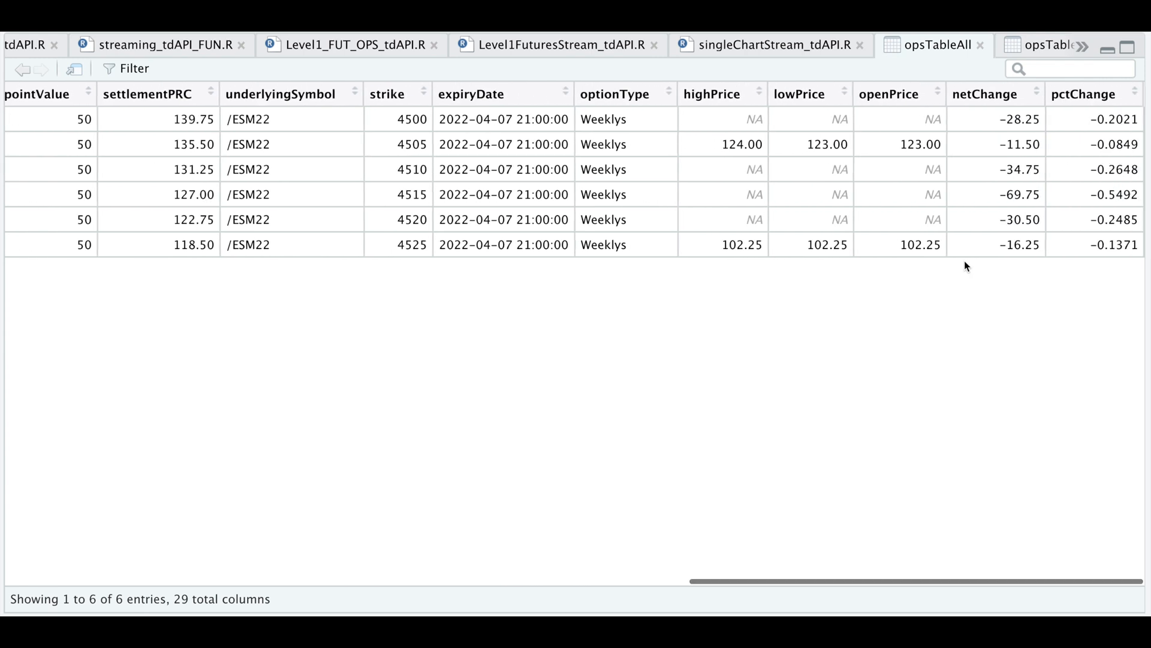
mouse_move(983, 255)
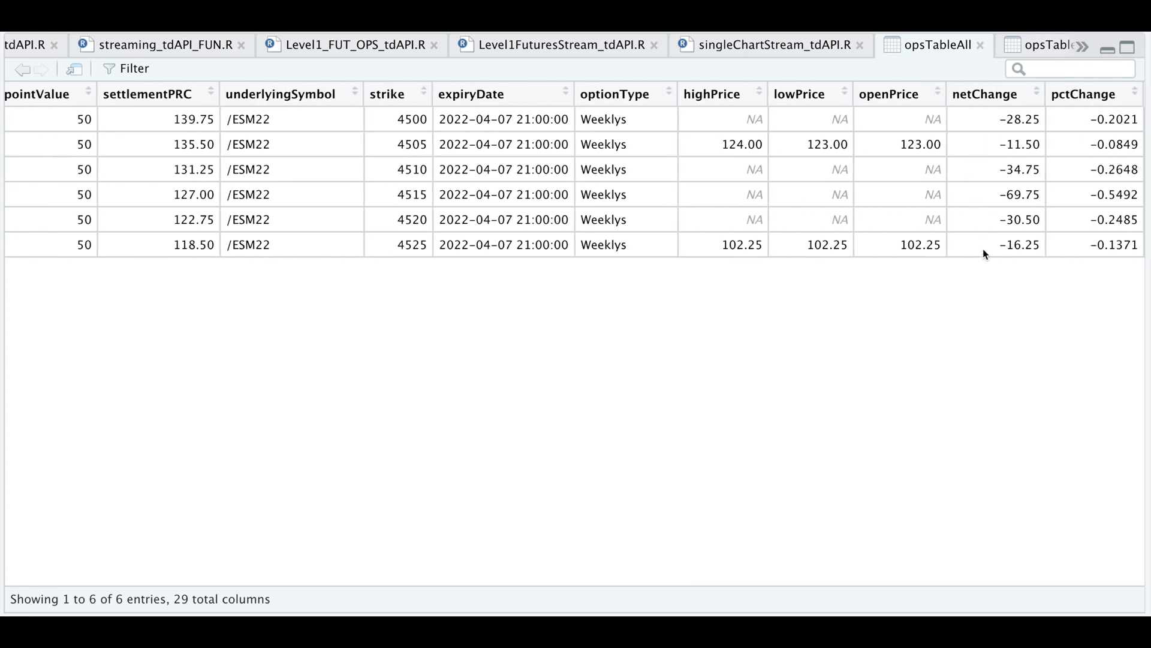